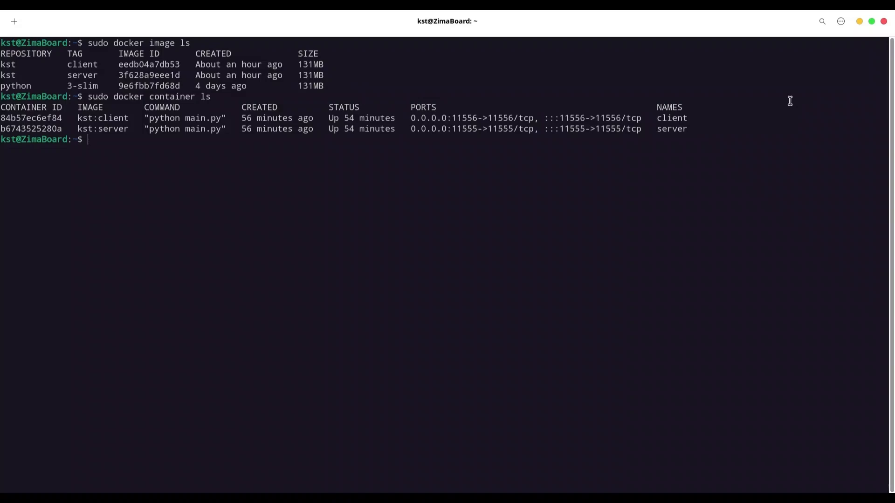
Run 'sudo docker exec -u root -t -i server /bin/bash' for a root shell in /app.
{"action": "type", "text": "sudo"}
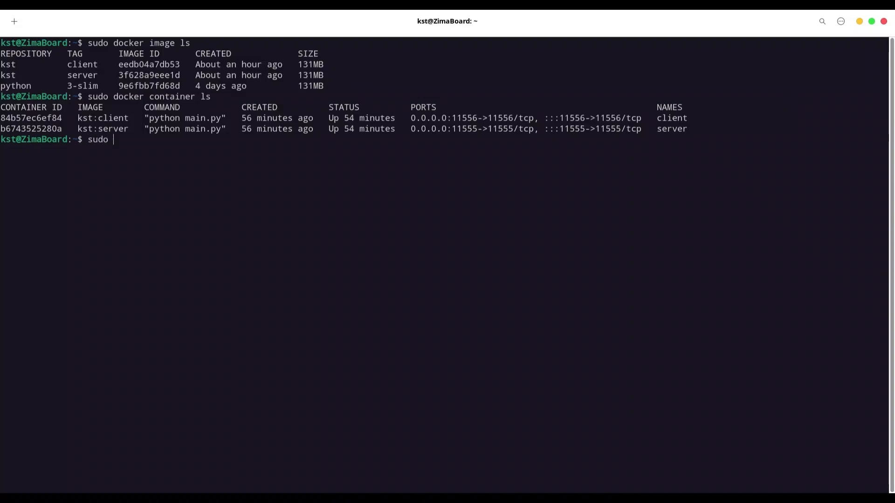
{"action": "type", "text": "docker e"}
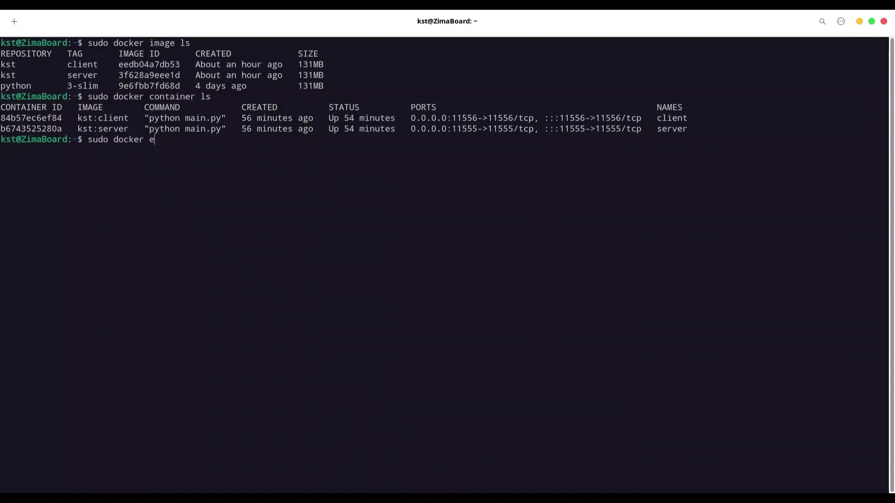
{"action": "type", "text": "xec"}
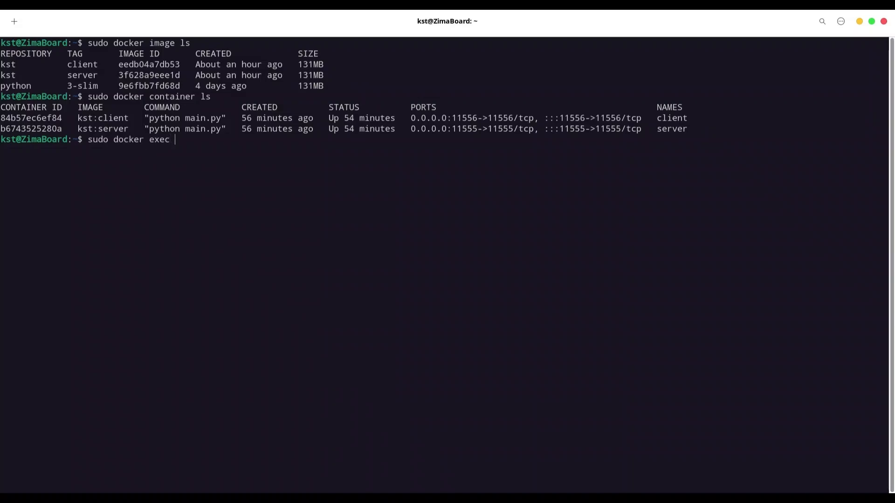
{"action": "type", "text": "-u"}
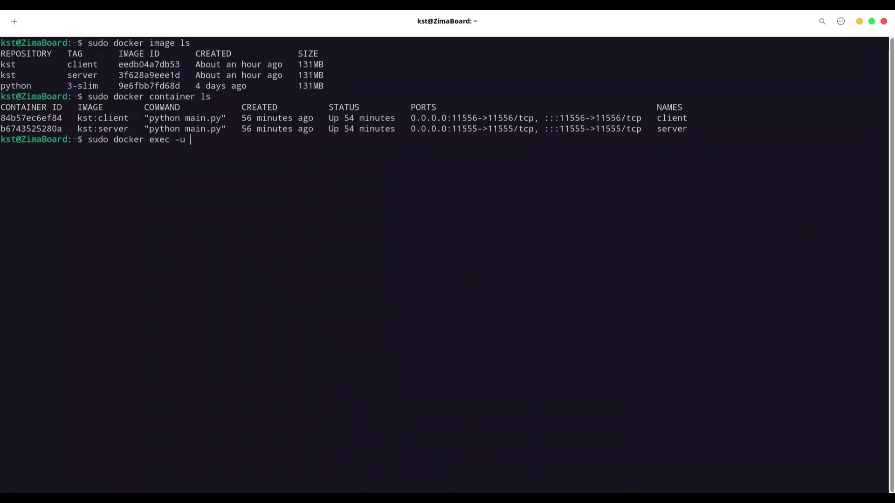
{"action": "type", "text": "r"}
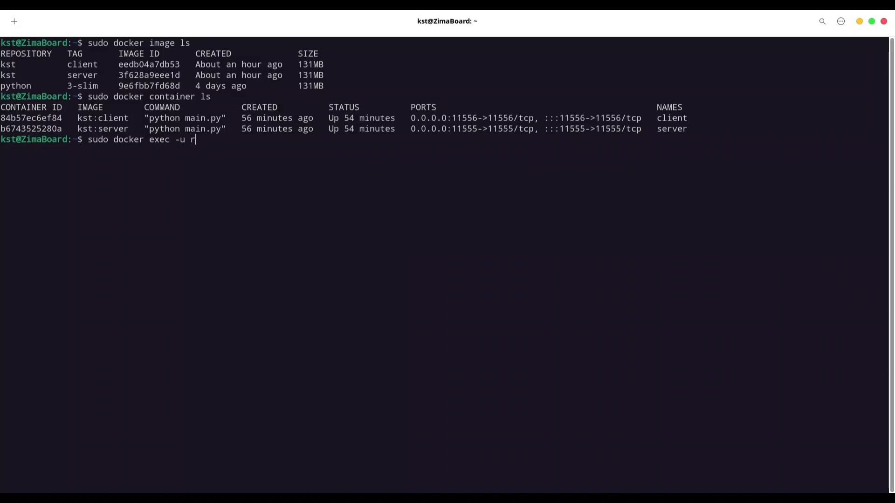
{"action": "type", "text": "oot"}
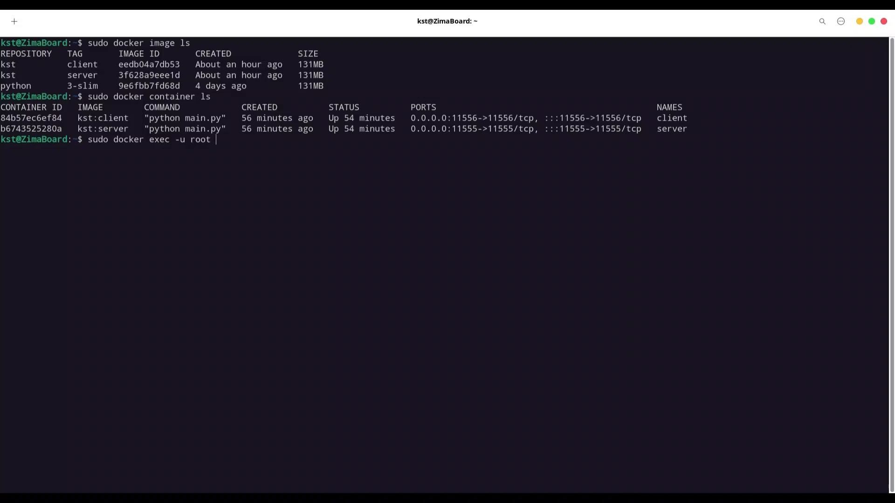
{"action": "type", "text": "-t -i"}
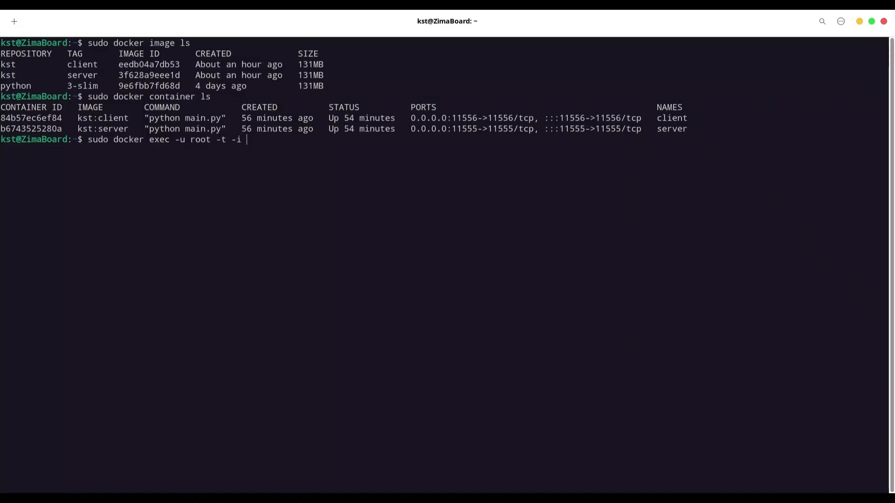
{"action": "key", "text": "Backspace"}
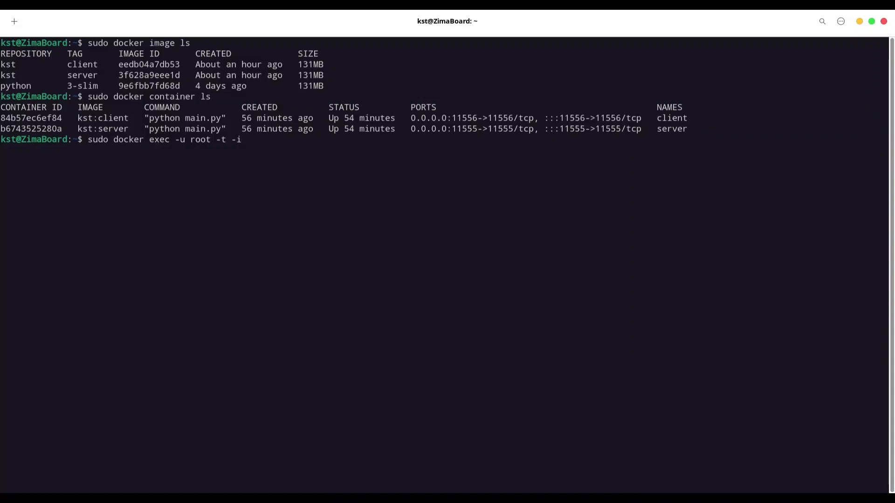
{"action": "type", "text": "server"}
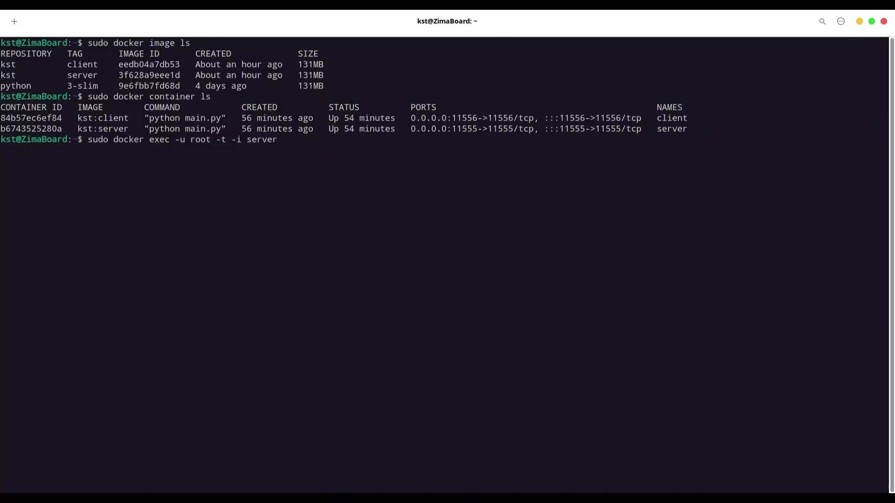
{"action": "type", "text": "/"}
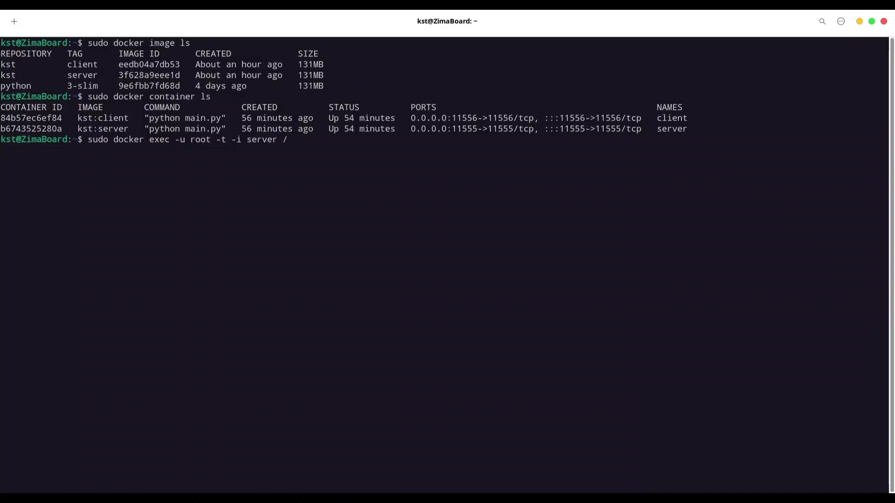
{"action": "type", "text": "bin/ba"}
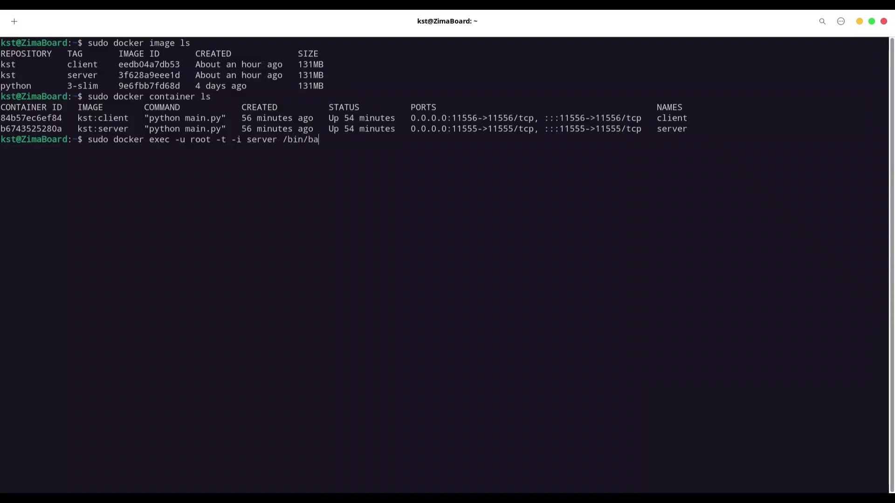
{"action": "type", "text": "sh"}
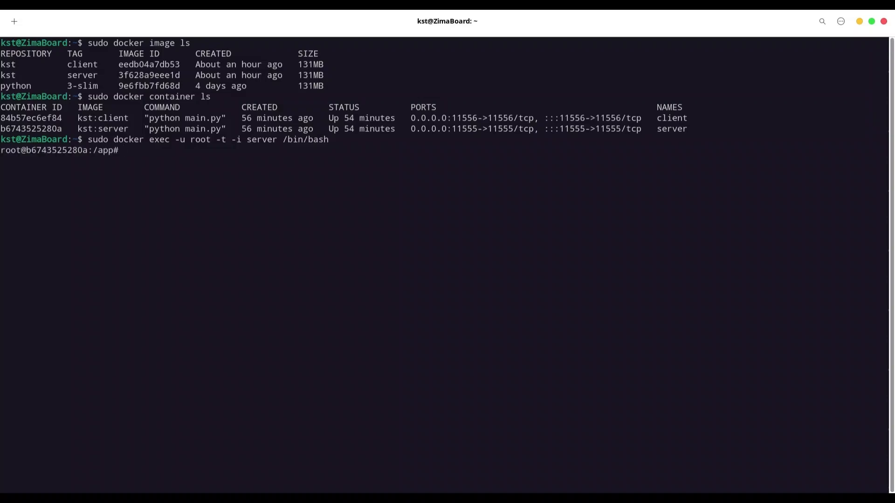
List /app (Dockerfile, main.py) and run apt update && apt upgrade, finding nothing to upgrade.
{"action": "type", "text": "l"}
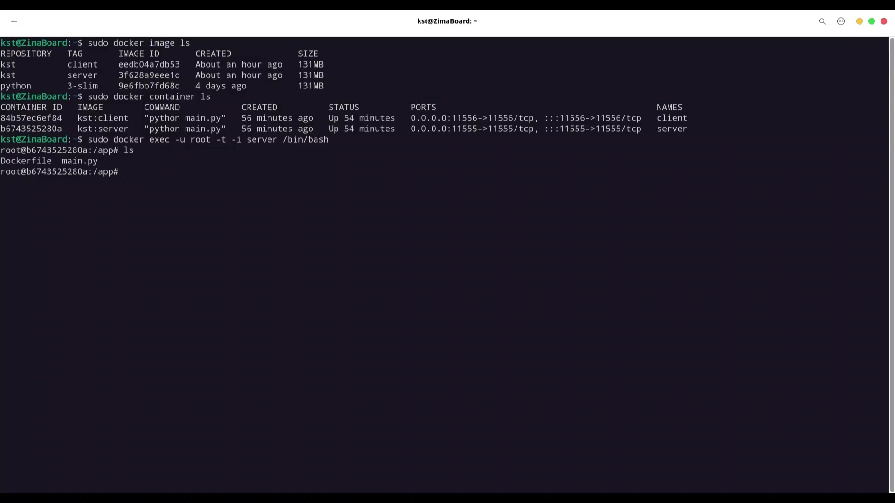
{"action": "type", "text": "a"}
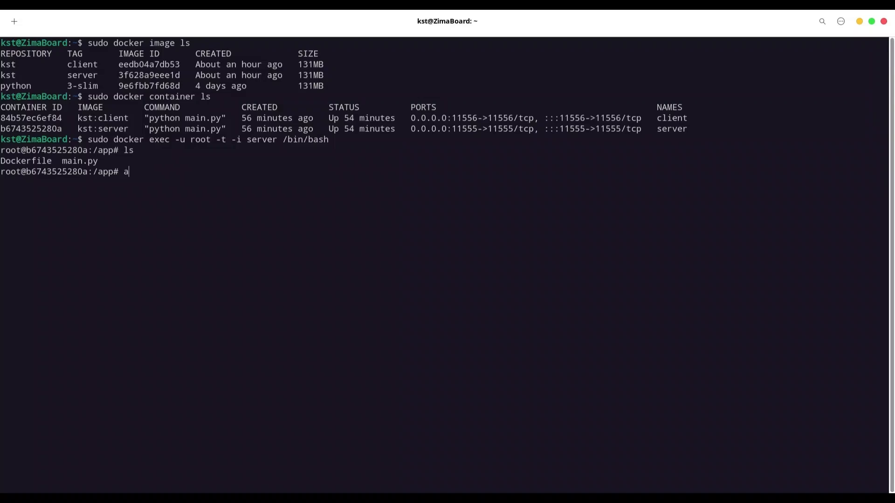
{"action": "type", "text": "pt u"}
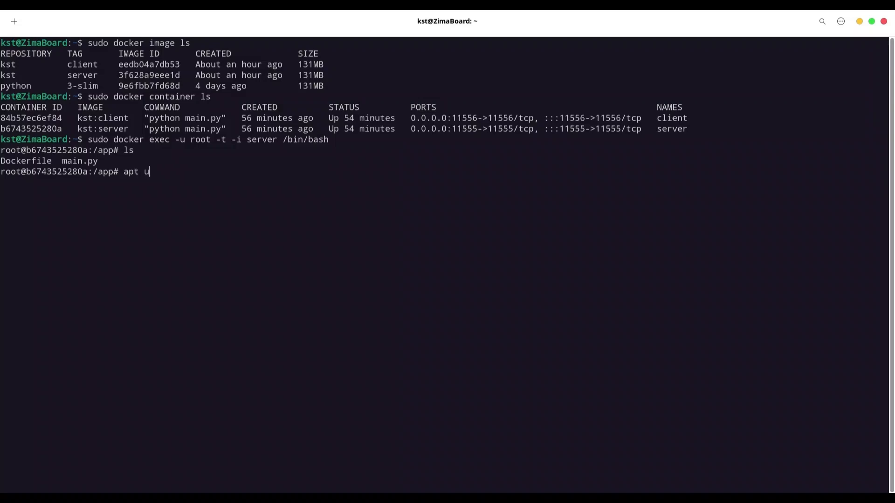
{"action": "type", "text": "pdate"}
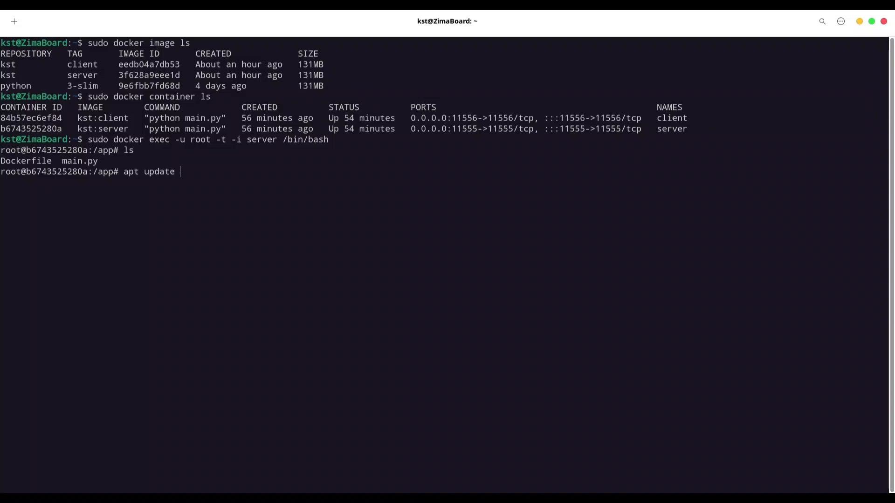
{"action": "type", "text": "&& apt"}
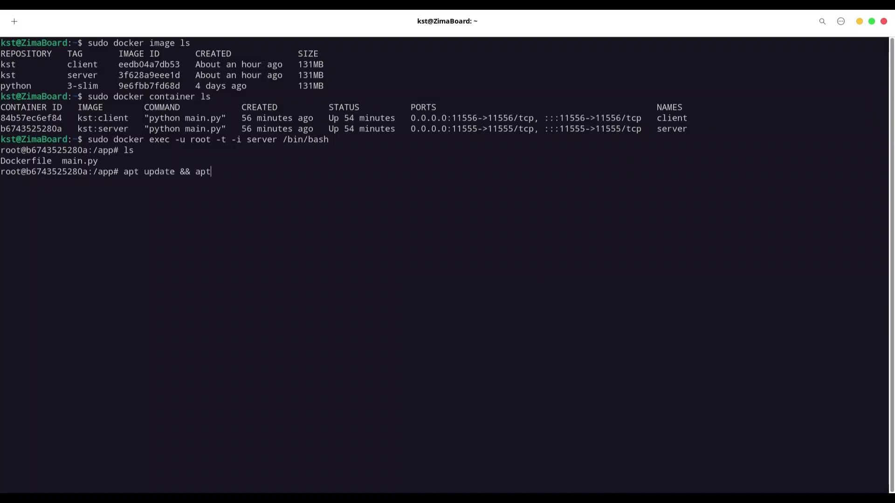
{"action": "type", "text": "upgrade"}
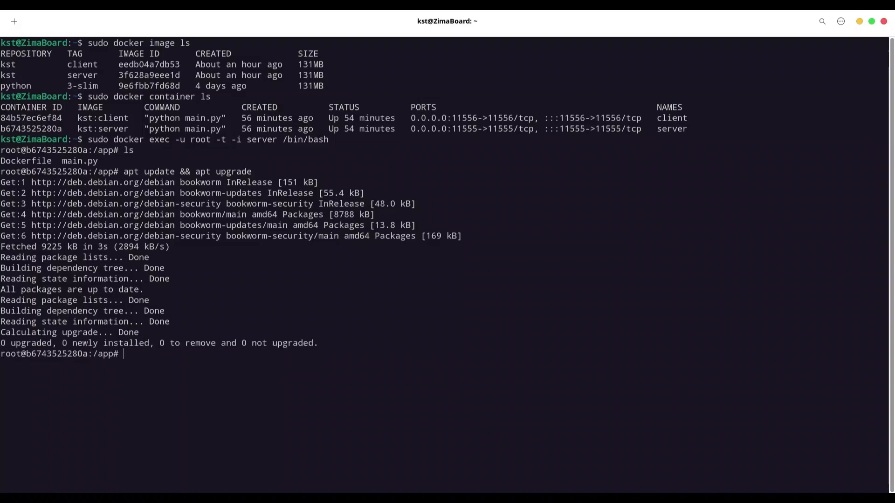
Install neofetch with apt, confirming with y, view its Debian 12 summary, and exit.
{"action": "type", "text": "apt i"}
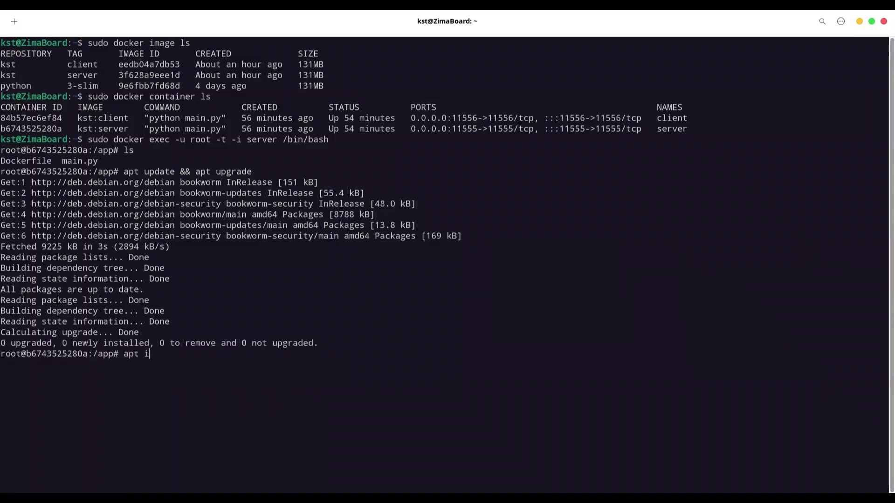
{"action": "type", "text": "nstall"}
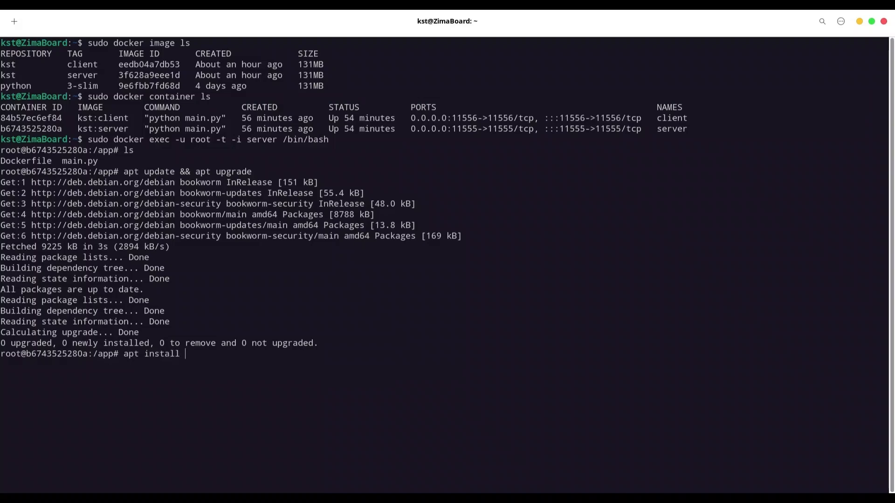
{"action": "type", "text": "neofetch"}
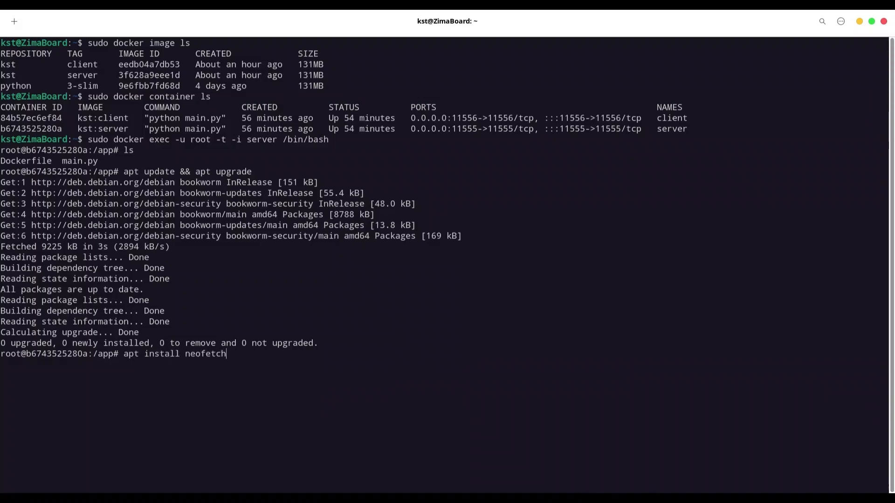
{"action": "key", "text": "Return"}
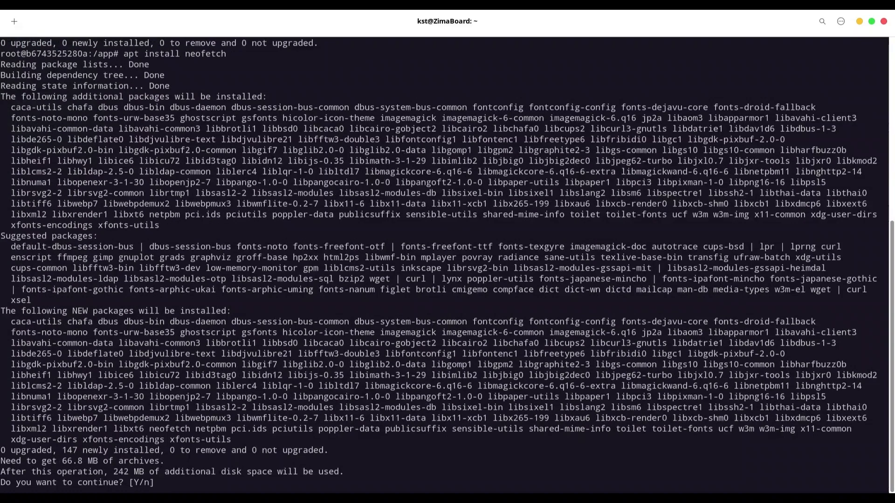
{"action": "type", "text": "y"}
{"action": "type", "text": "neofetch"}
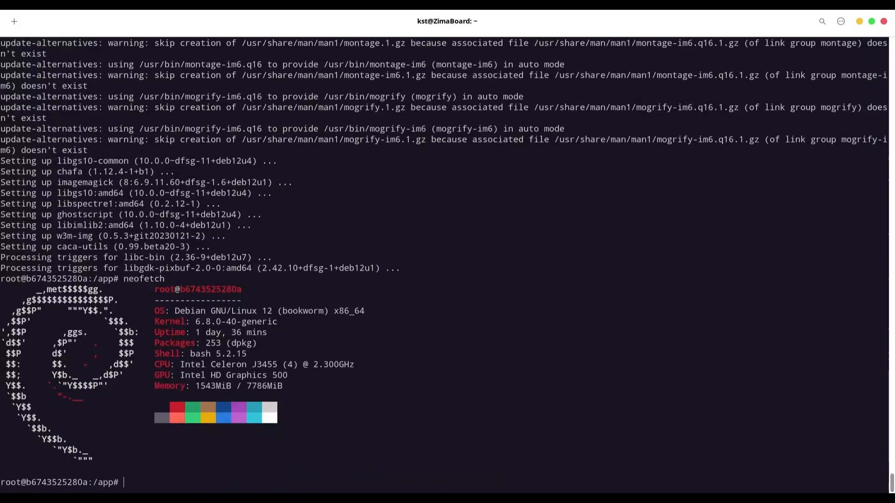
{"action": "type", "text": "exit"}
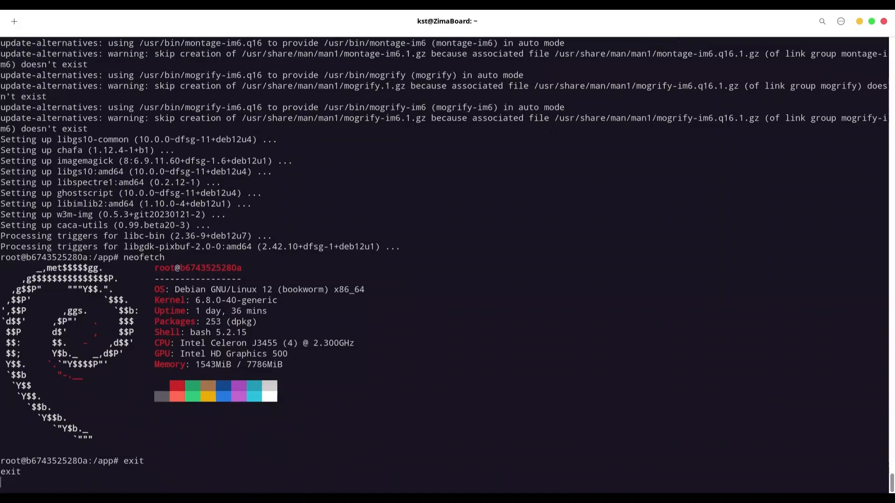
Clear the screen and commit the server container as image kst:new_server.
{"action": "type", "text": "clear"}
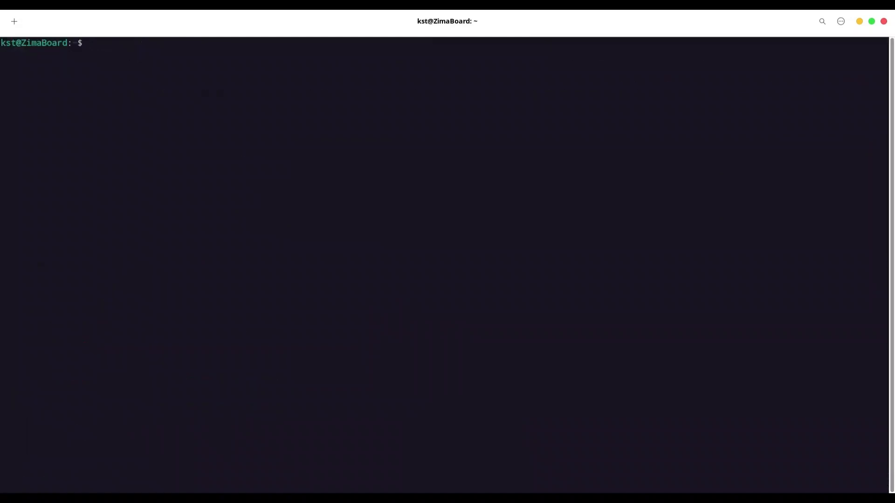
{"action": "type", "text": "s"}
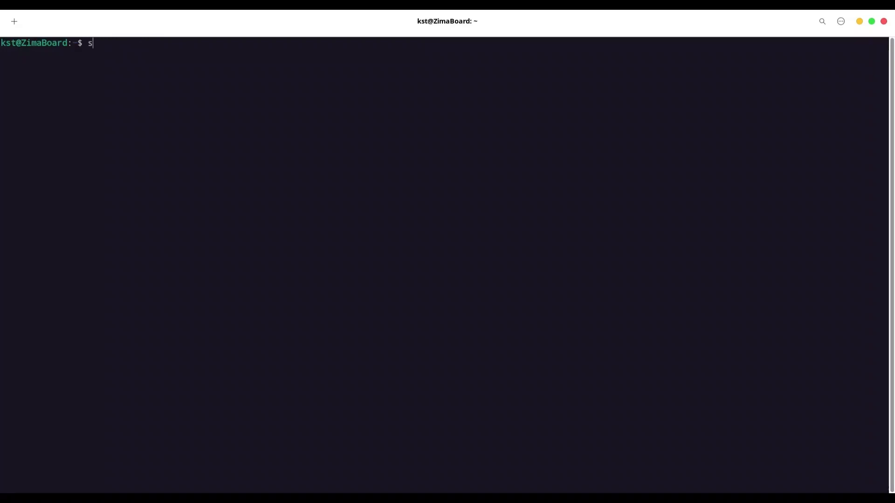
{"action": "type", "text": "udo docker co"}
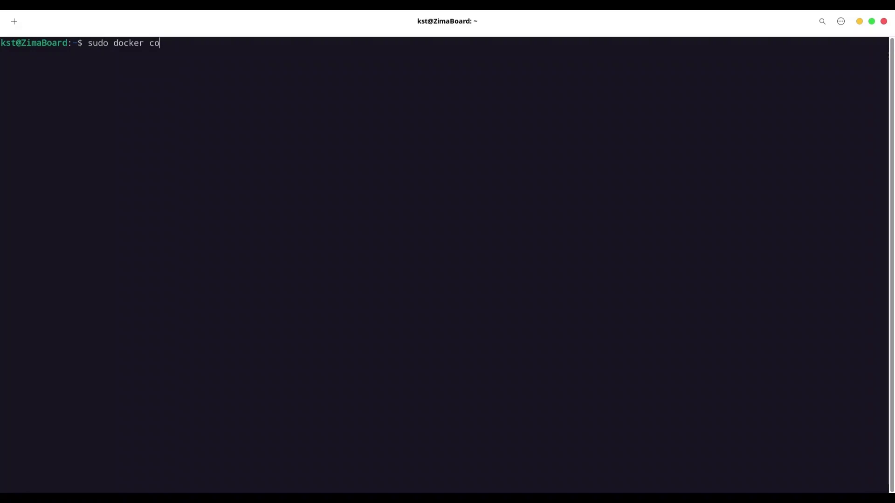
{"action": "type", "text": "ntainer"}
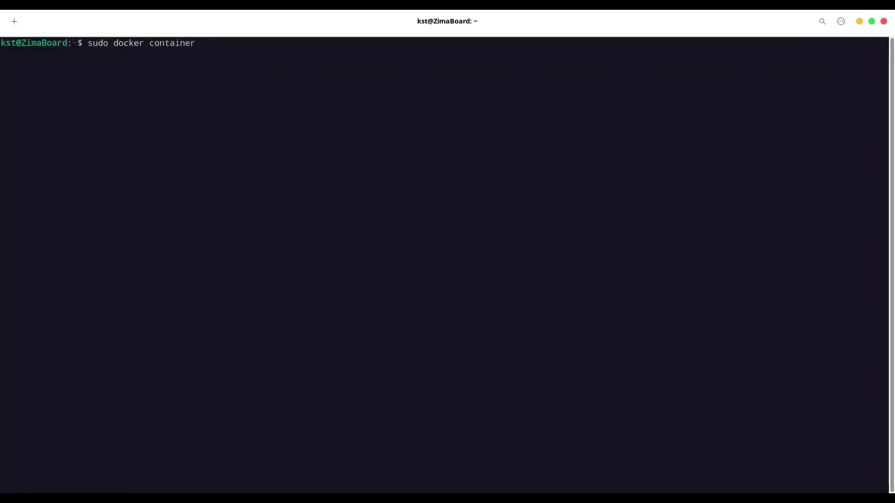
{"action": "type", "text": "commit"}
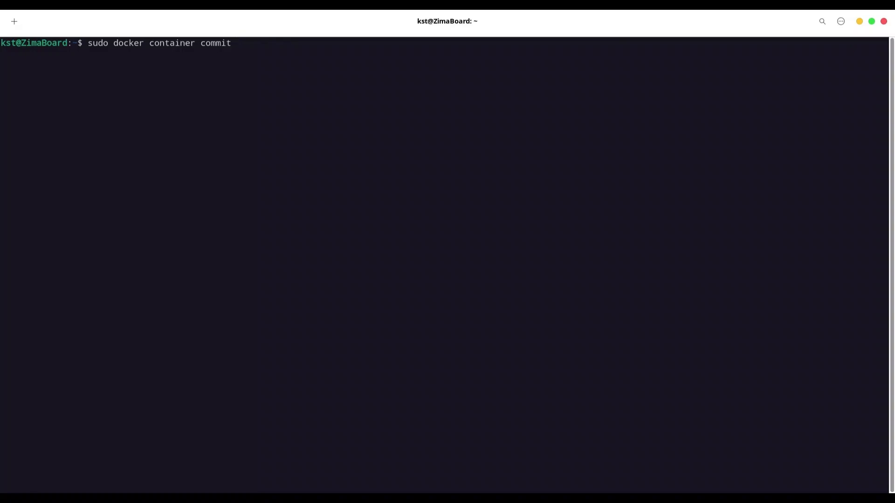
{"action": "type", "text": "server"}
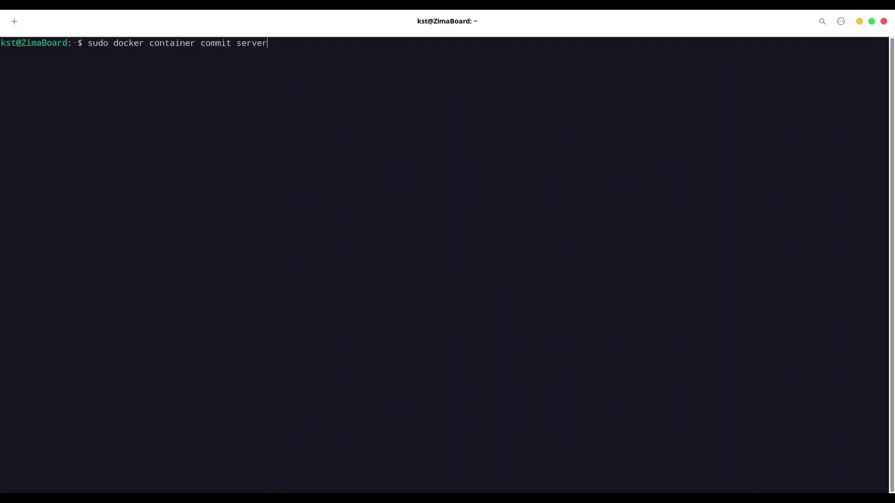
{"action": "type", "text": "kst:"}
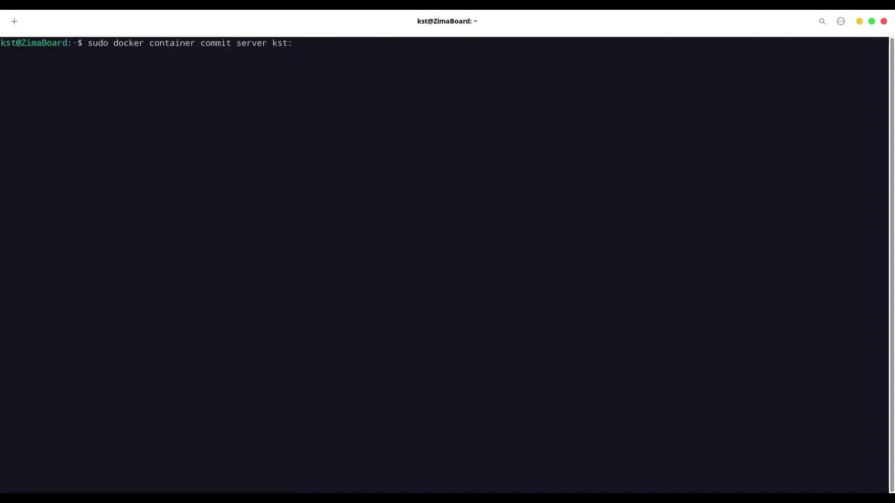
{"action": "type", "text": "new"}
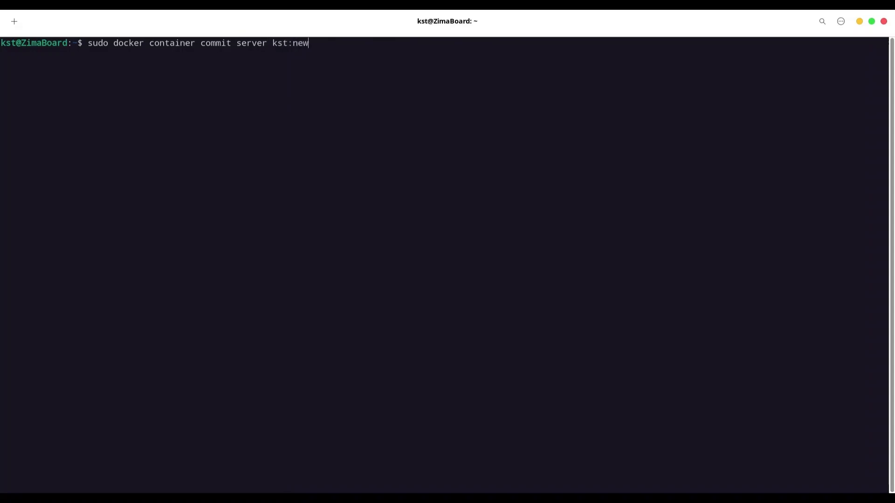
{"action": "type", "text": "_server"}
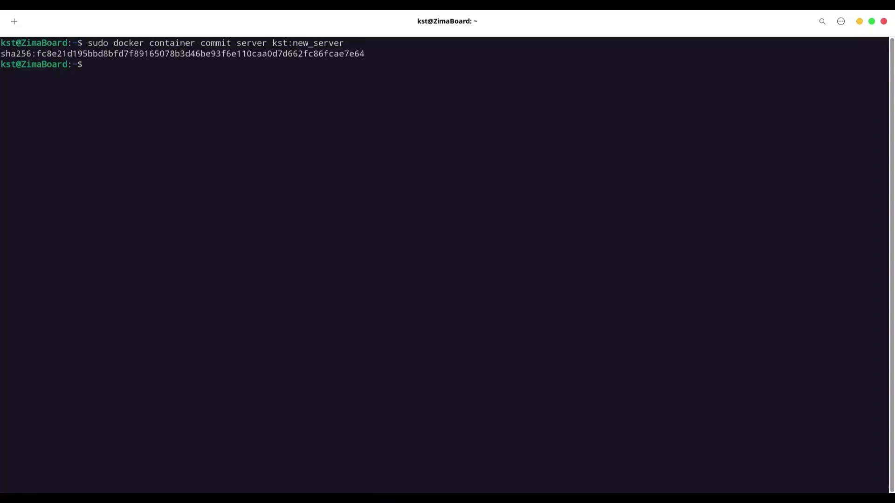
List Docker images and highlight the new kst:new_server entry at 368MB.
{"action": "type", "text": "sudo docker"}
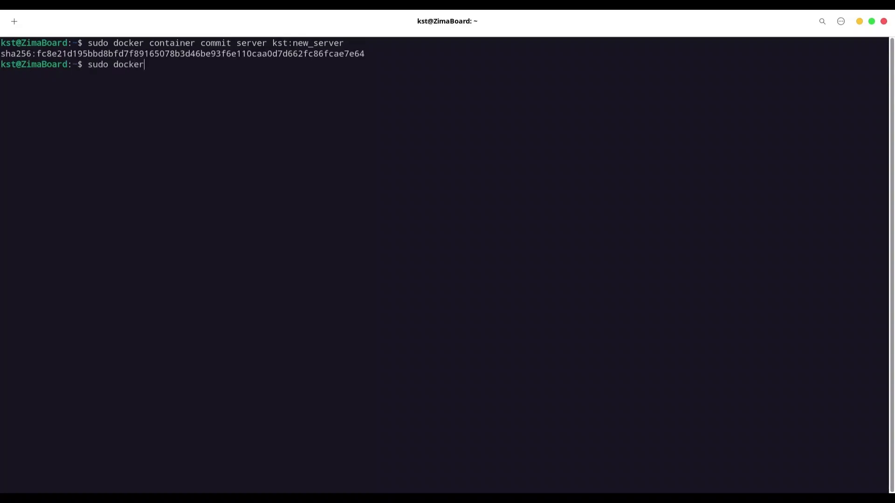
{"action": "type", "text": "image ls"}
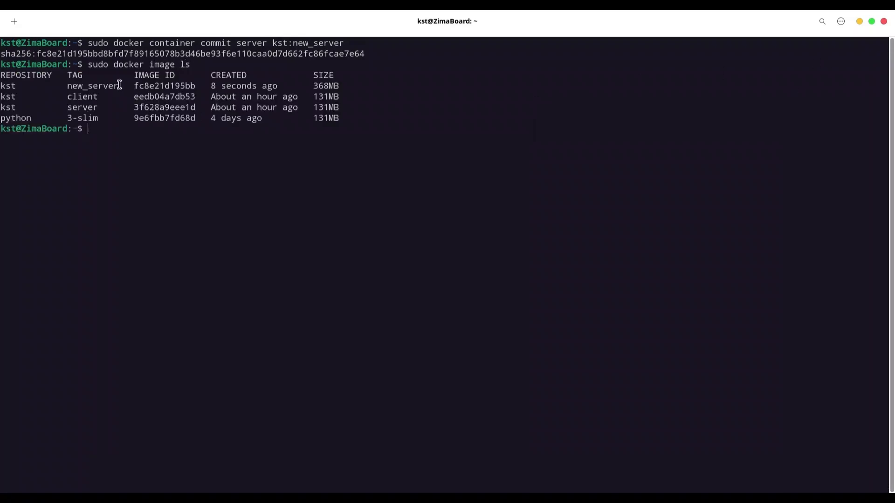
{"action": "double_click", "coordinate": [92, 86]}
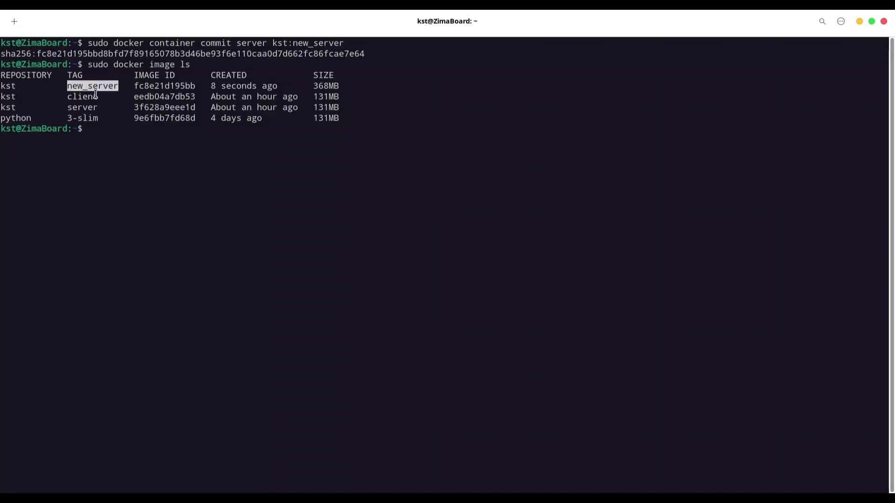
{"action": "mouse_move", "coordinate": [265, 134]}
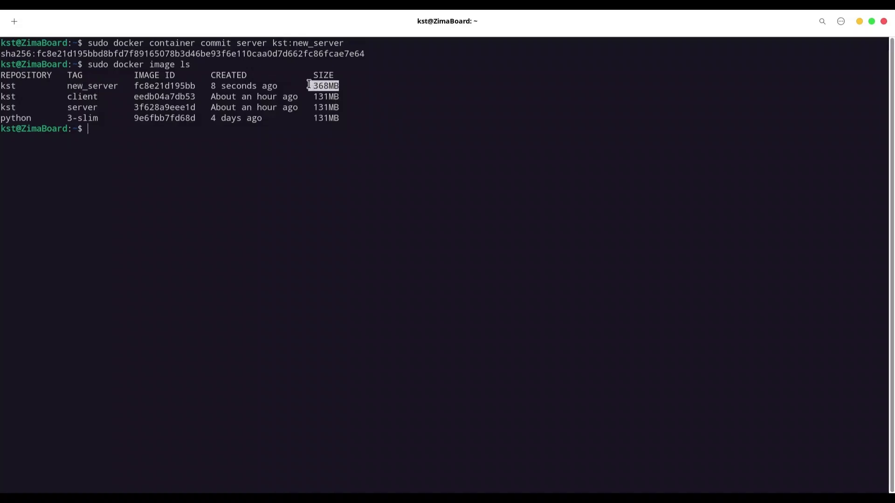
{"action": "mouse_move", "coordinate": [427, 225]}
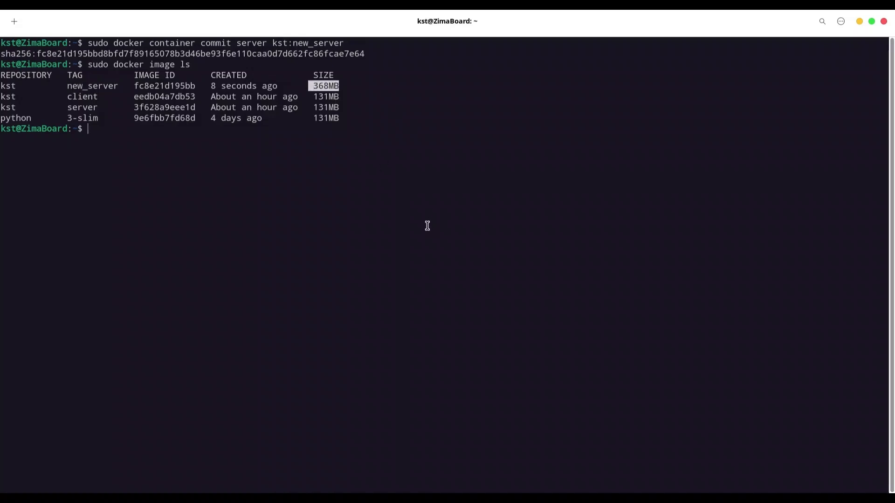
{"action": "mouse_move", "coordinate": [326, 100]}
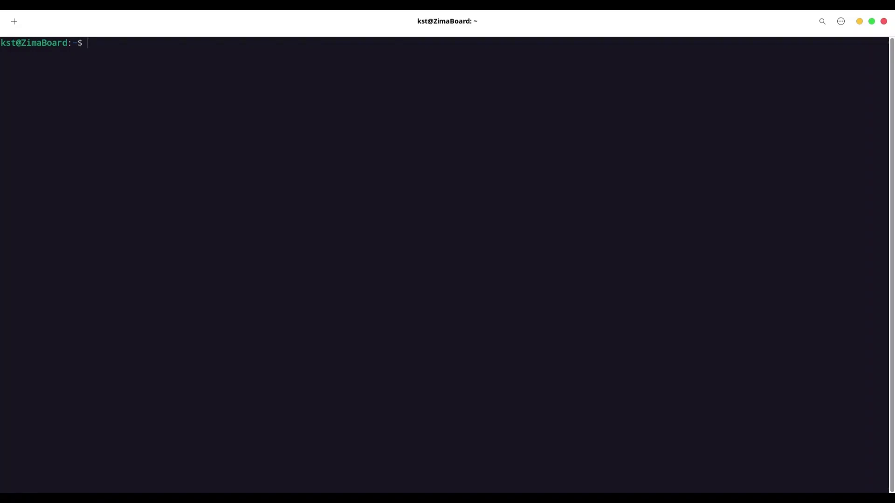
Create ./message.txt in nano with 'This is some message for the container' and save it.
{"action": "type", "text": "ls"}
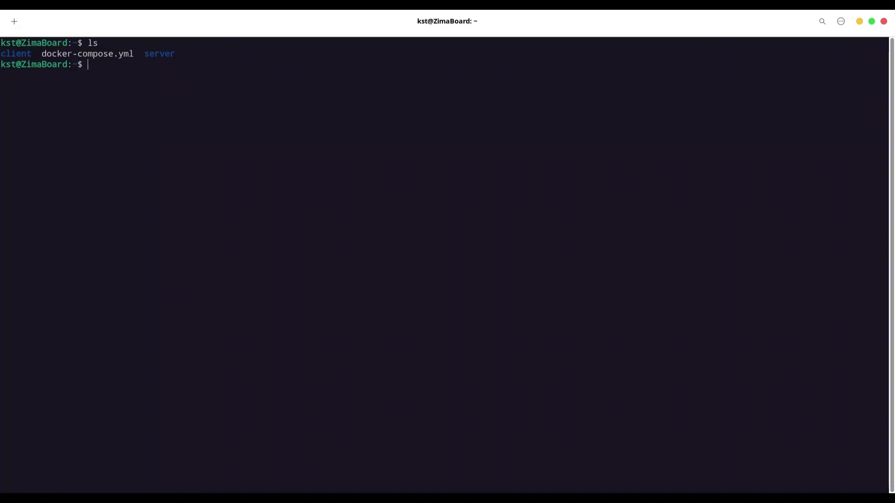
{"action": "type", "text": "sudo nano"}
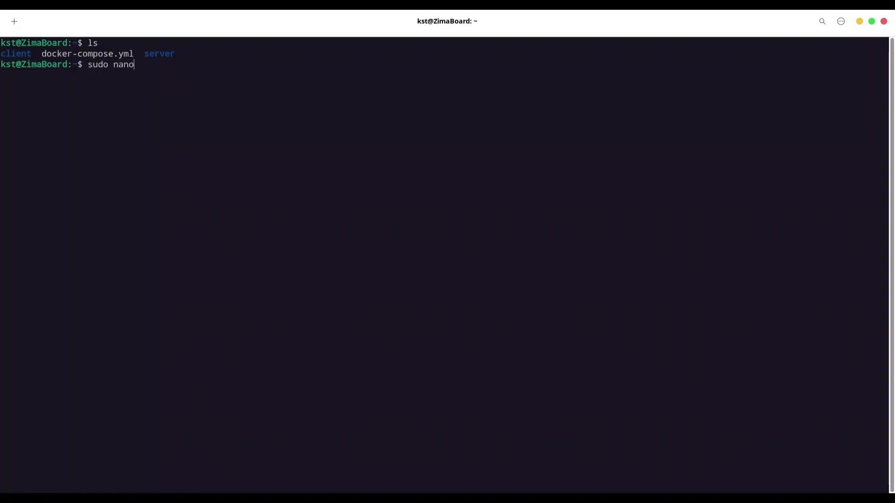
{"action": "type", "text": "."}
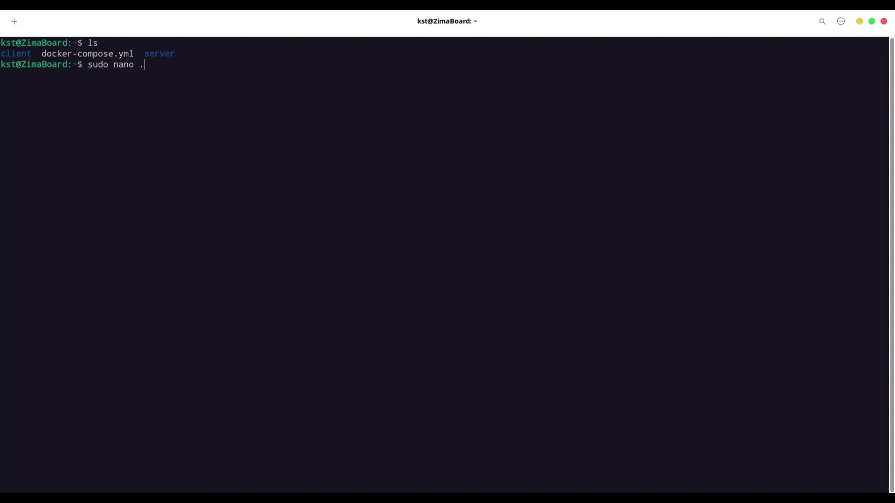
{"action": "type", "text": "/message"}
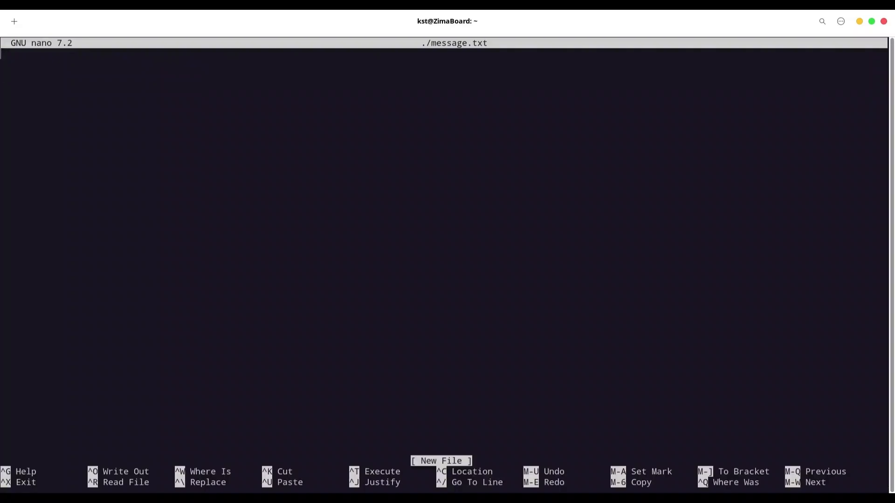
{"action": "type", "text": "This si"}
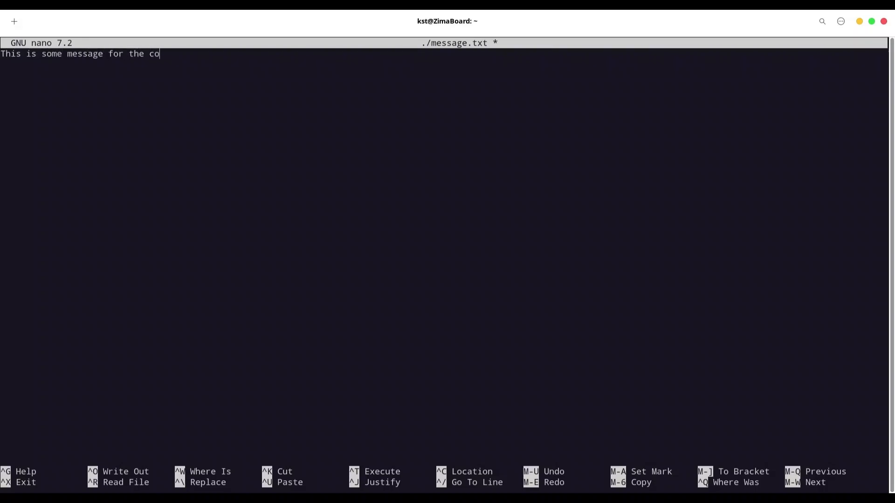
{"action": "type", "text": "ntainer"}
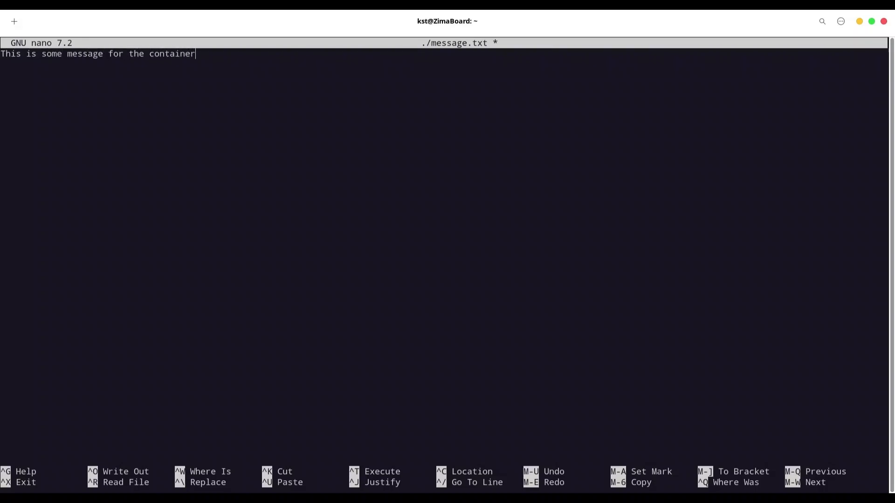
{"action": "key", "text": "ctrl+x"}
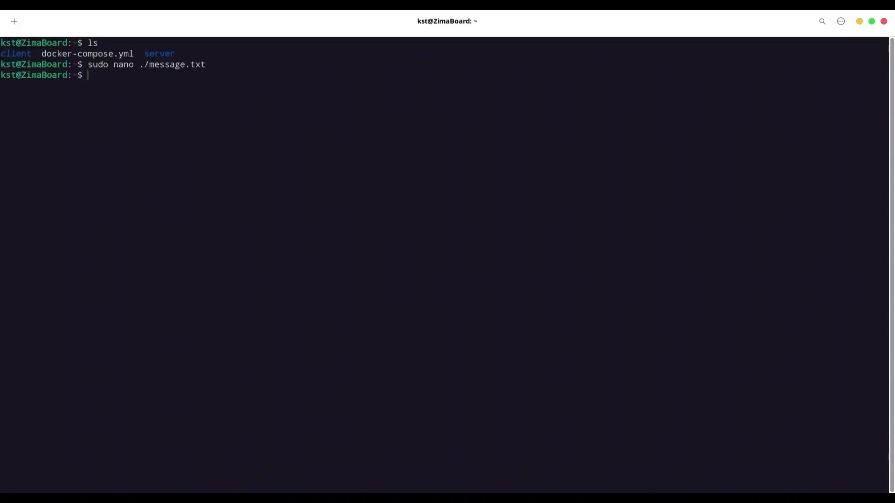
{"action": "type", "text": "cat"}
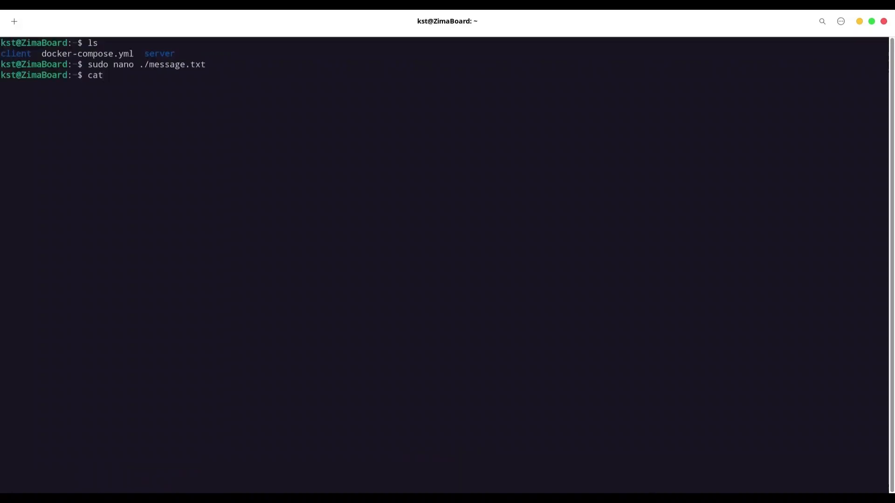
Print ./message.txt with cat, retrying after a misspelled filename, to show the saved line.
{"action": "type", "text": "./messs"}
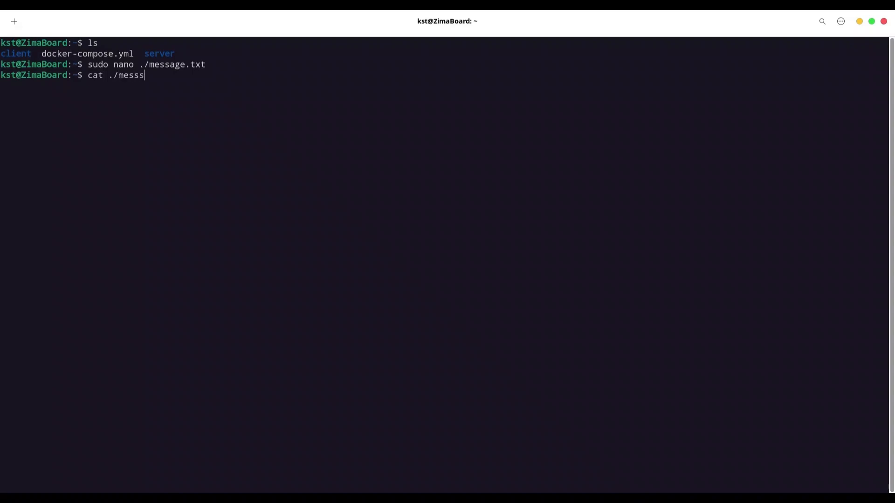
{"action": "type", "text": "sage.txt"}
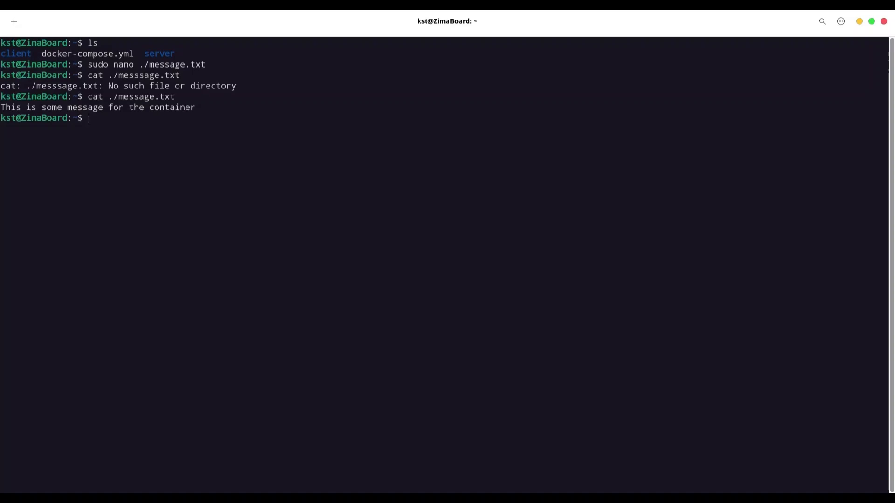
{"action": "type", "text": "s"}
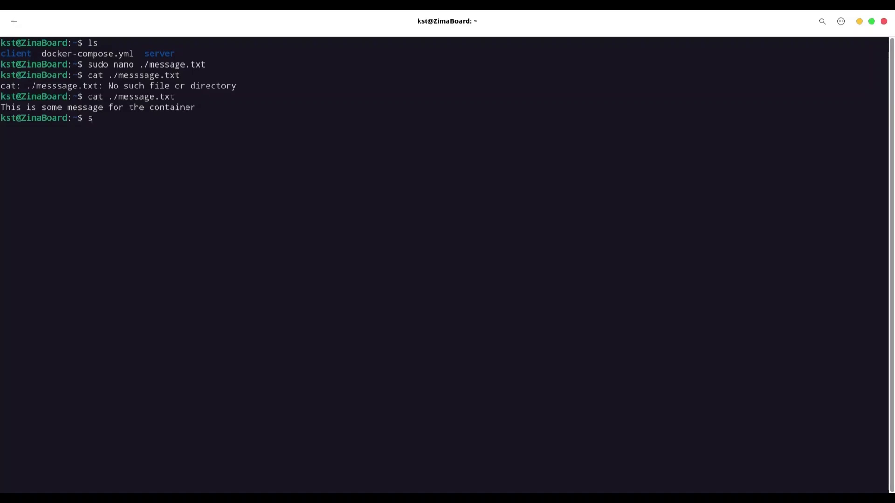
Start a sudo docker container cp of ./message.txt, correcting earlier typos.
{"action": "type", "text": "udo docker container l"}
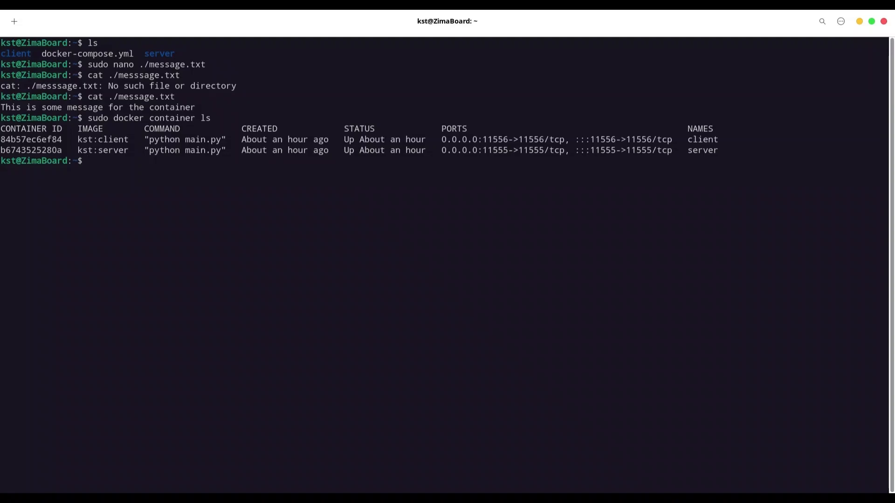
{"action": "type", "text": "sudo c"}
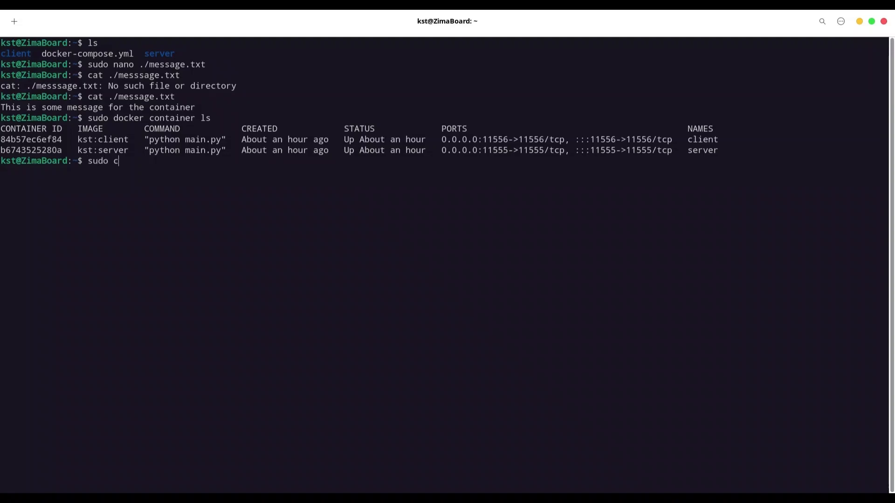
{"action": "type", "text": "ockker co"}
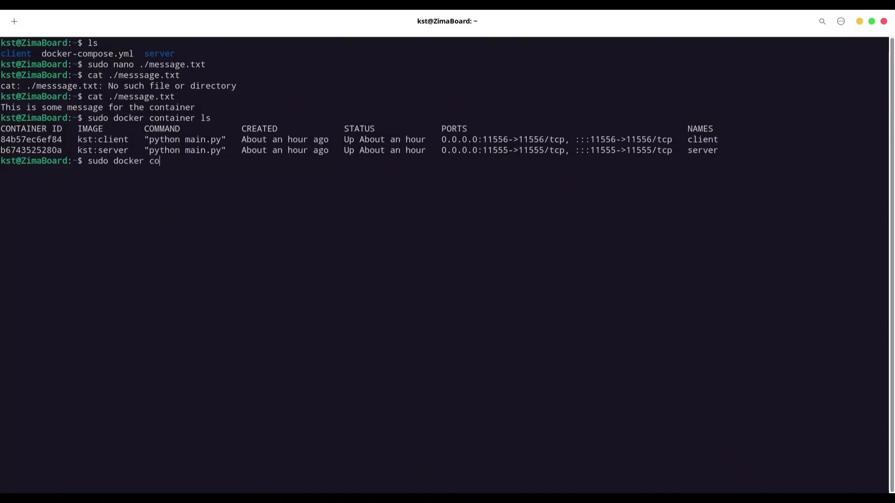
{"action": "type", "text": "ntainer"}
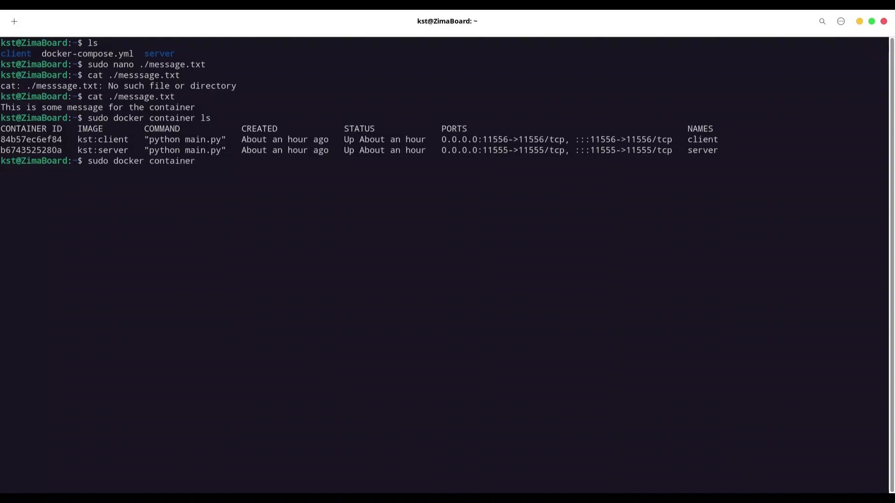
{"action": "type", "text": "cp"}
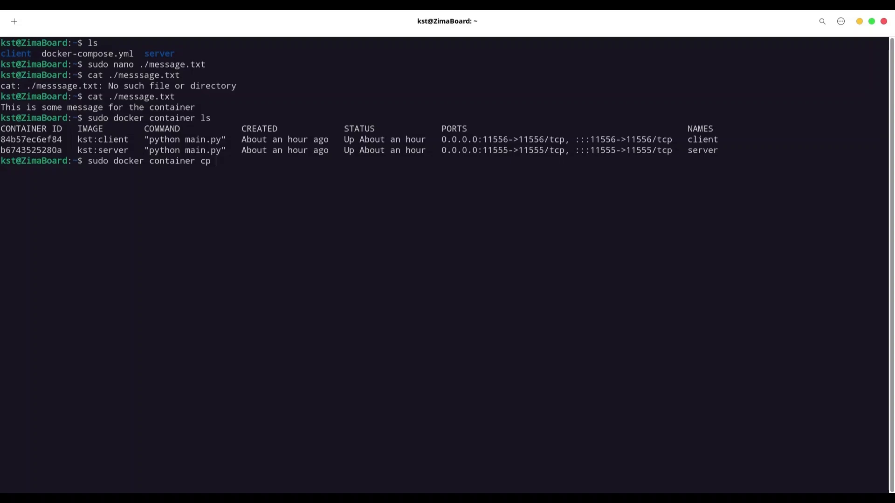
{"action": "type", "text": "./"}
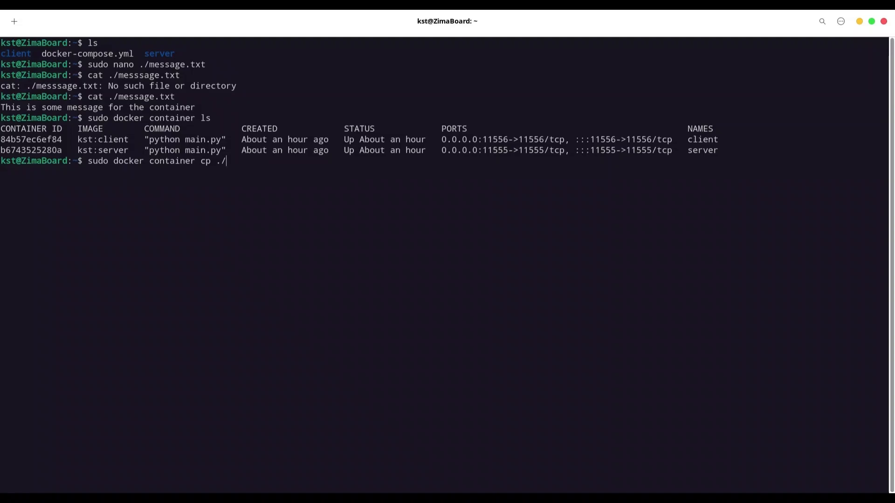
{"action": "type", "text": "mes"}
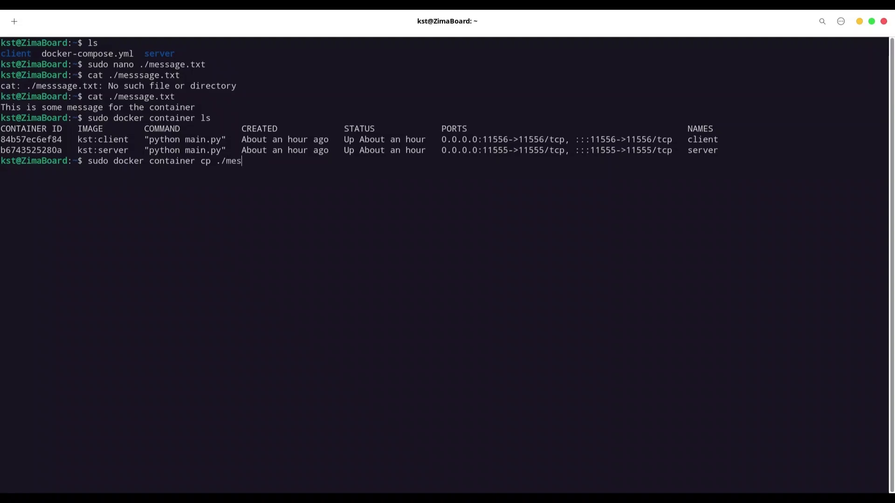
{"action": "type", "text": "sage.txt"}
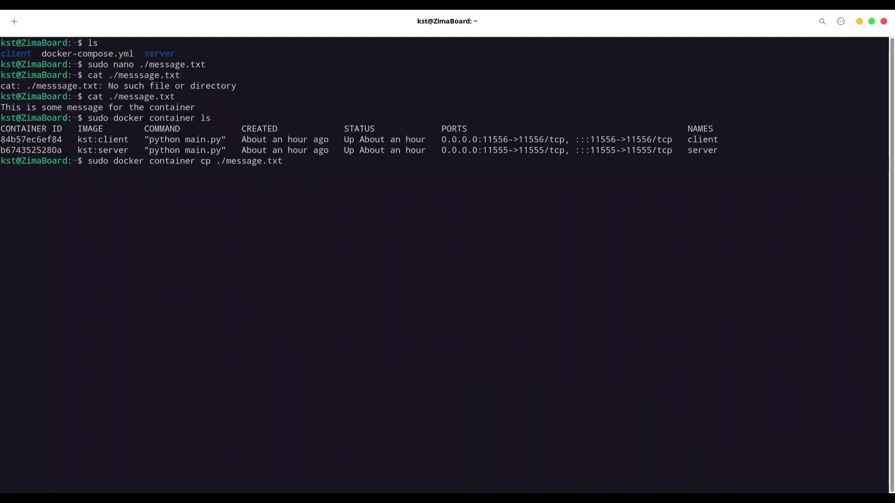
Set the destination to server:/app/message_from_the_world.txt and run the copy.
{"action": "type", "text": "serve"}
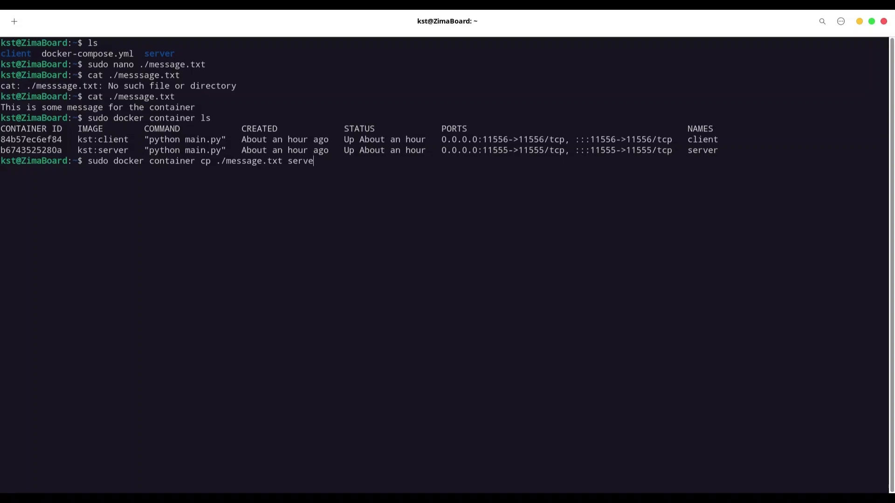
{"action": "type", "text": "r:"}
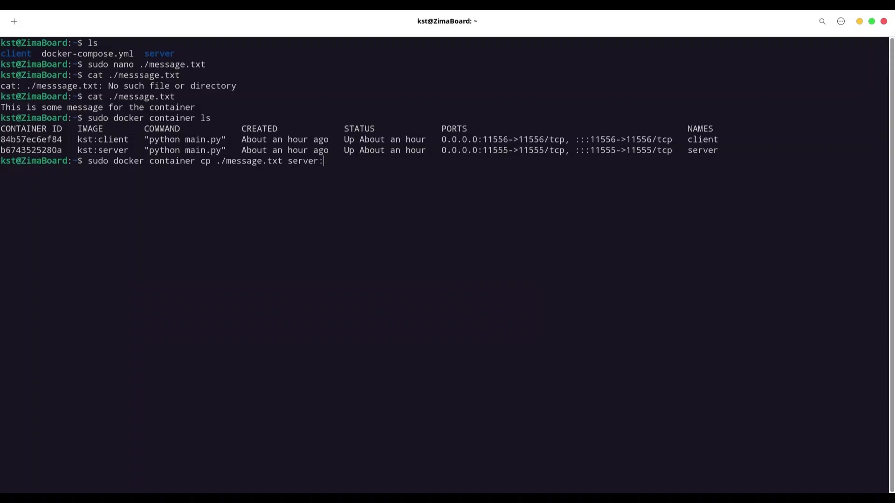
{"action": "type", "text": "/app"}
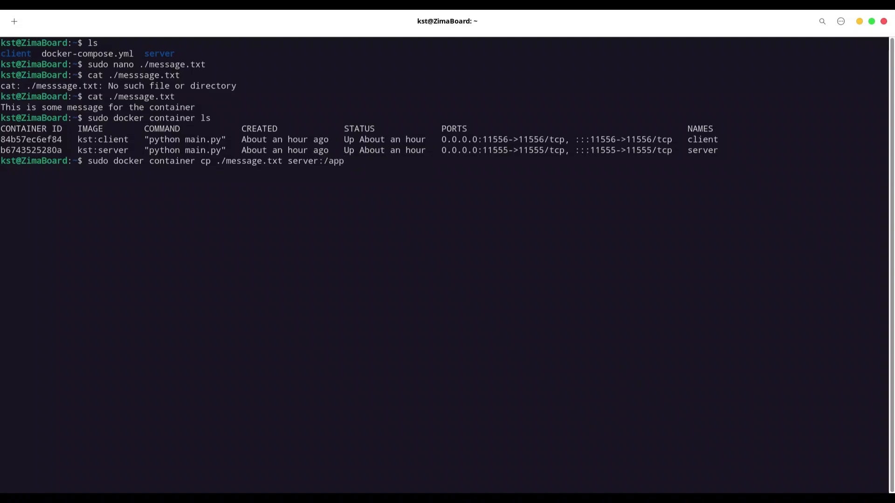
{"action": "type", "text": "/"}
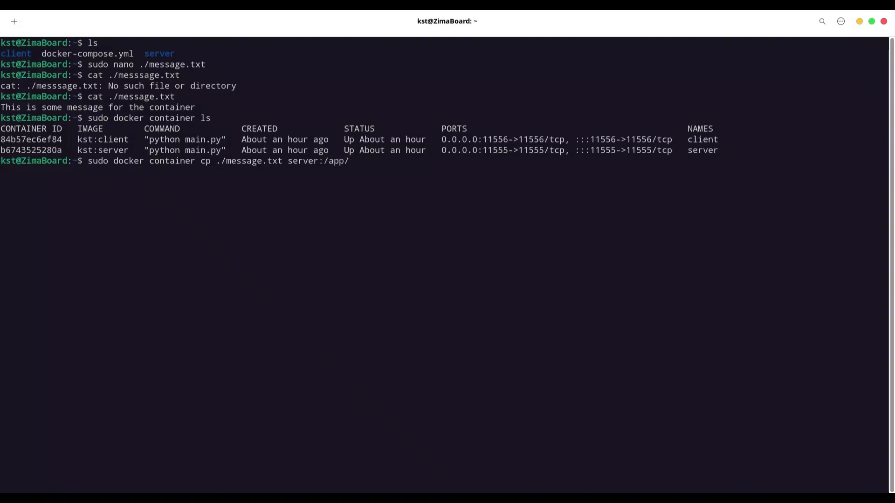
{"action": "type", "text": "me"}
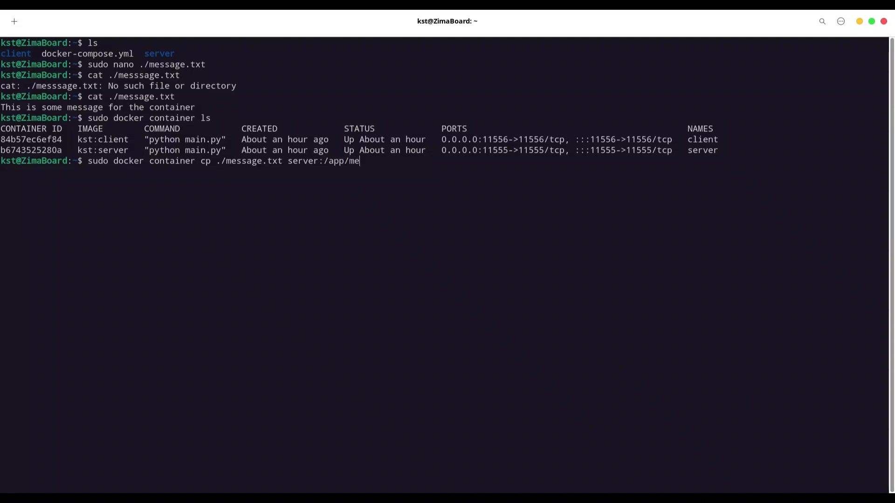
{"action": "type", "text": "ssage"}
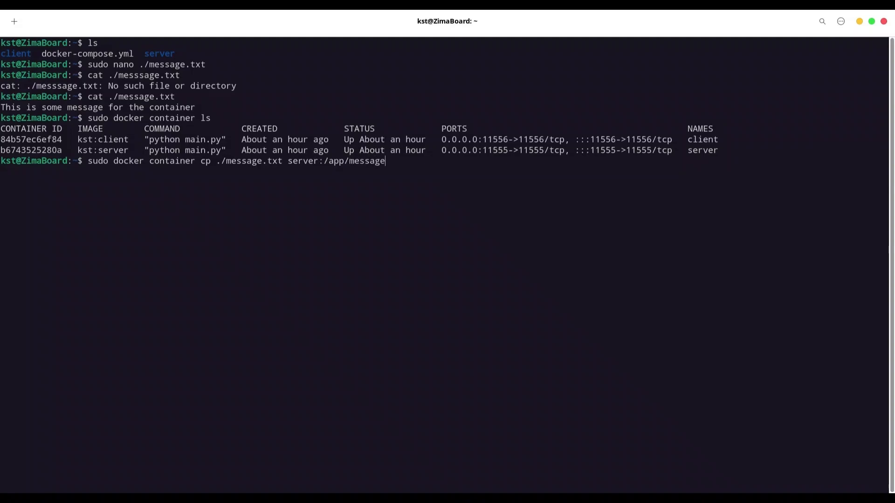
{"action": "type", "text": "_from"}
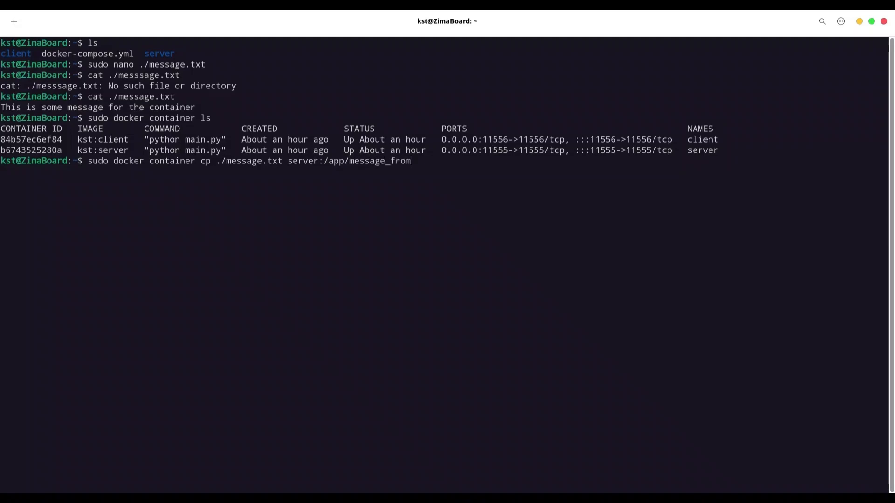
{"action": "type", "text": "_the__w"}
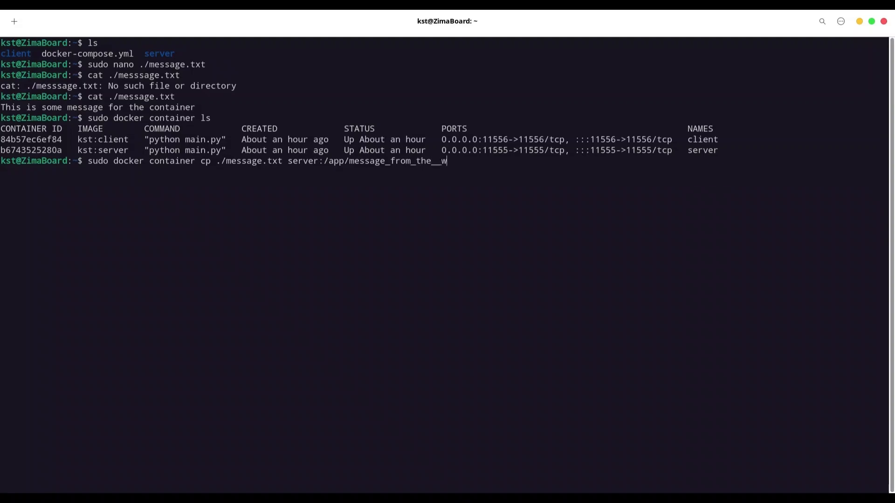
{"action": "type", "text": "or"}
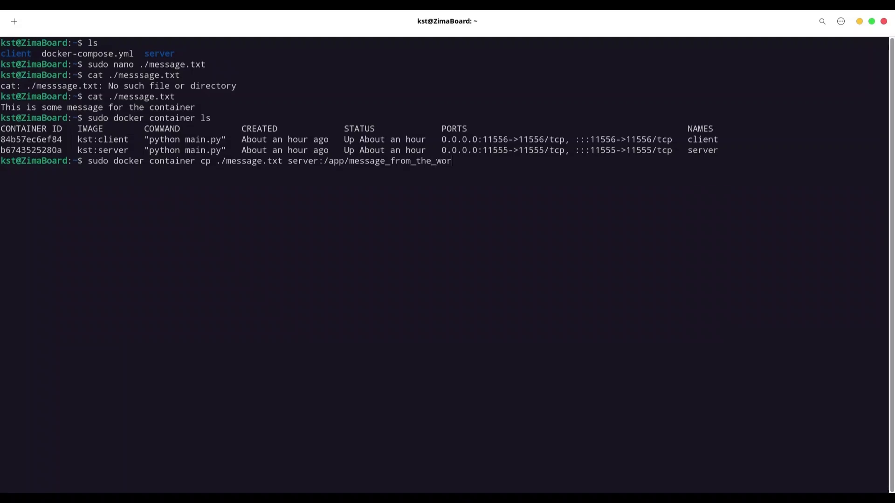
{"action": "type", "text": "ld.x"}
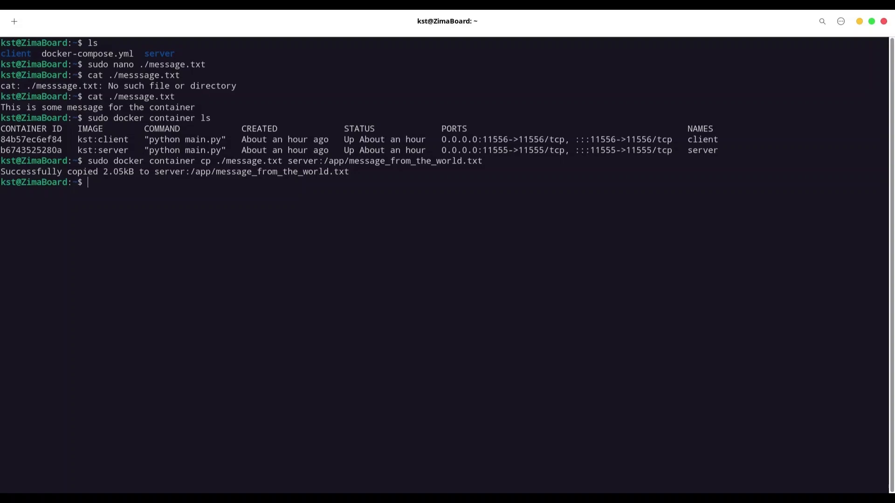
Run 'sudo docker exec -u root -ti server /bin/bash' to reopen a root container shell.
{"action": "type", "text": "sudo"}
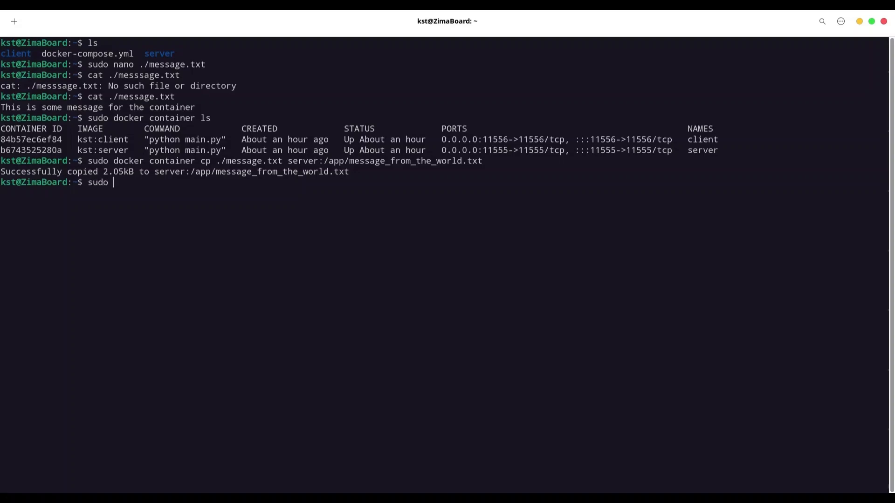
{"action": "type", "text": "docker exe"}
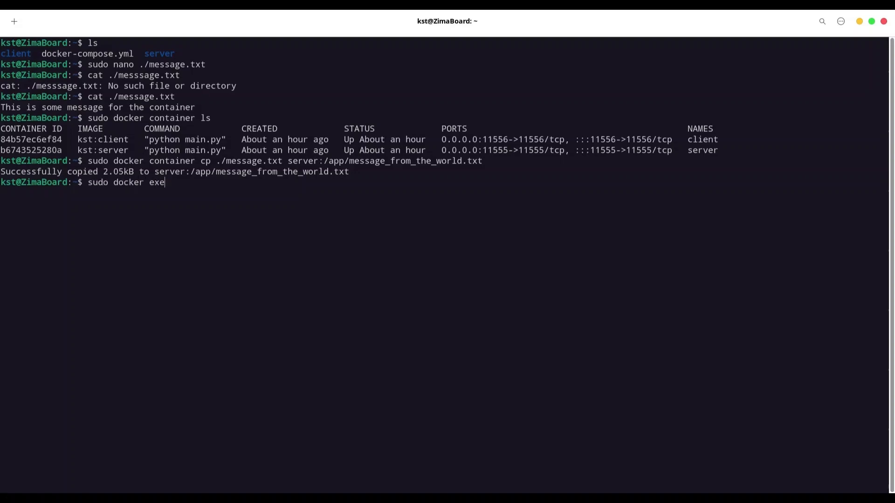
{"action": "type", "text": "c -u r"}
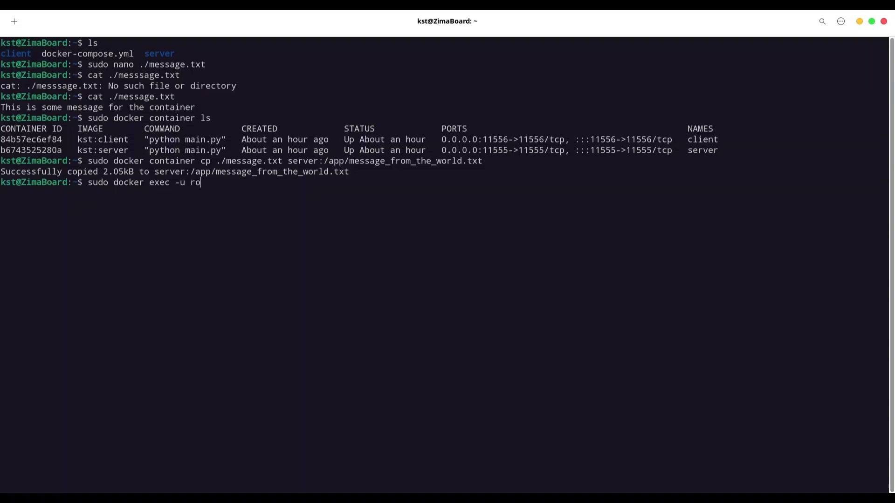
{"action": "type", "text": "ot -t"}
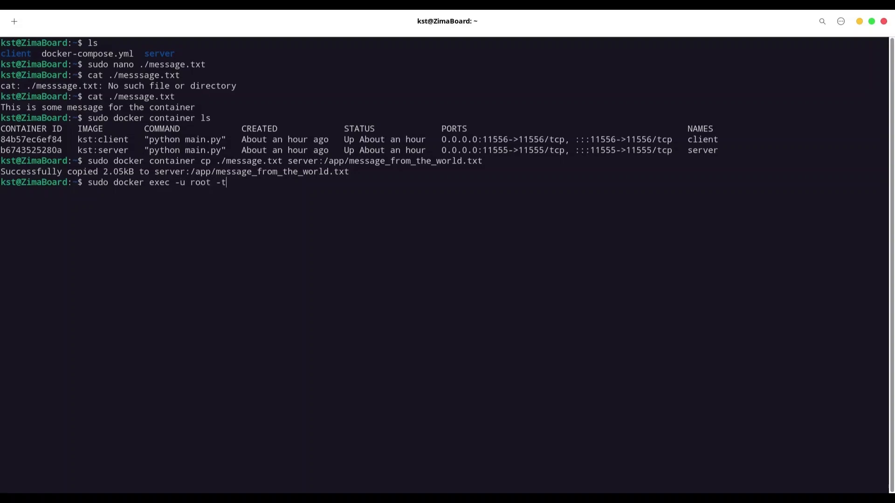
{"action": "type", "text": "-ti"}
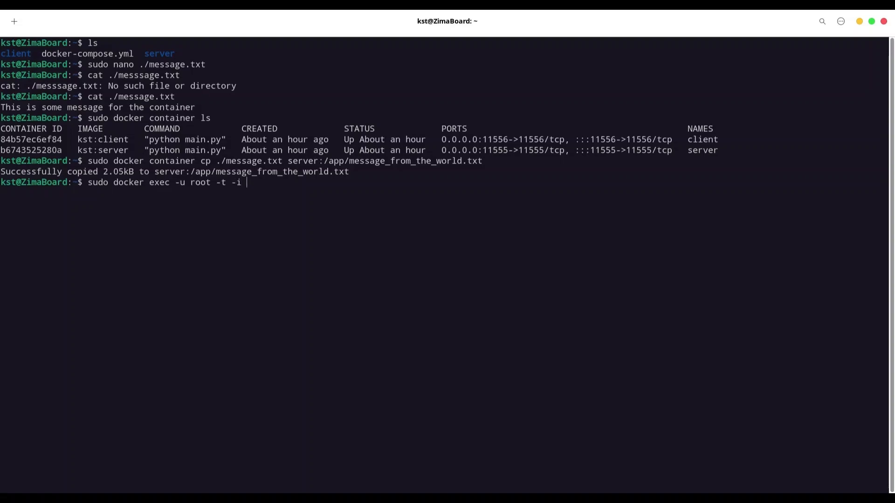
{"action": "type", "text": "server"}
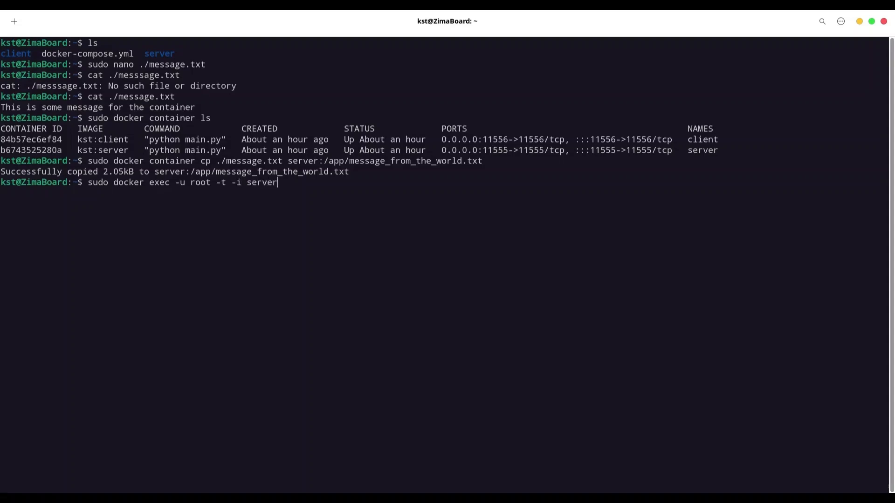
{"action": "type", "text": "/bi"}
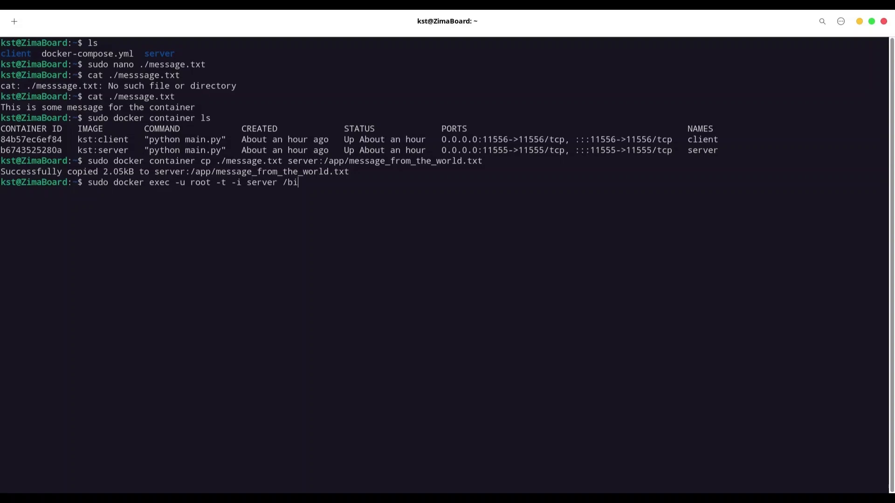
{"action": "type", "text": "n/basg"}
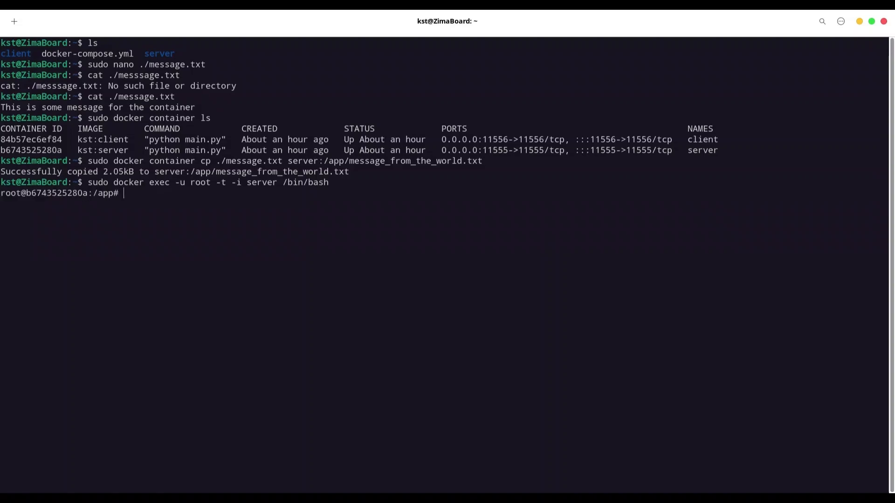
List /app showing message_from_the_world.txt, then try opening it with nano, which is missing.
{"action": "type", "text": "ls"}
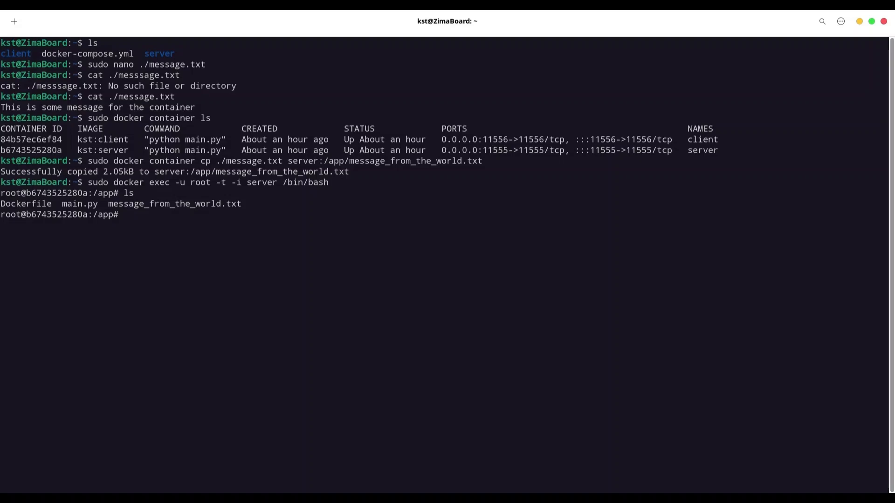
{"action": "type", "text": "nano message_fr"}
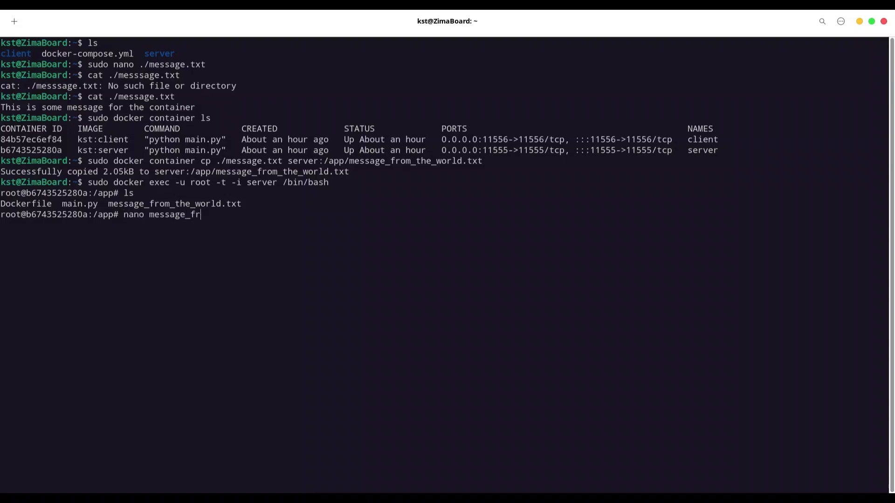
{"action": "type", "text": "om_the"}
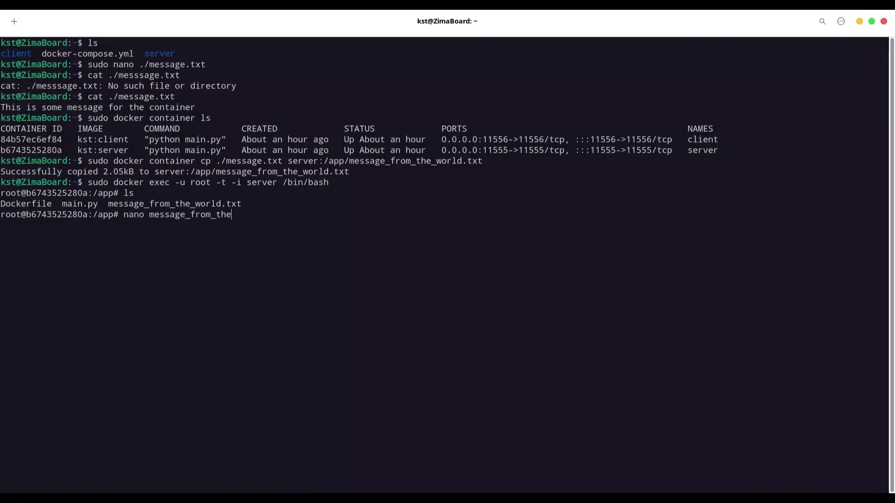
{"action": "type", "text": "_world.txt"}
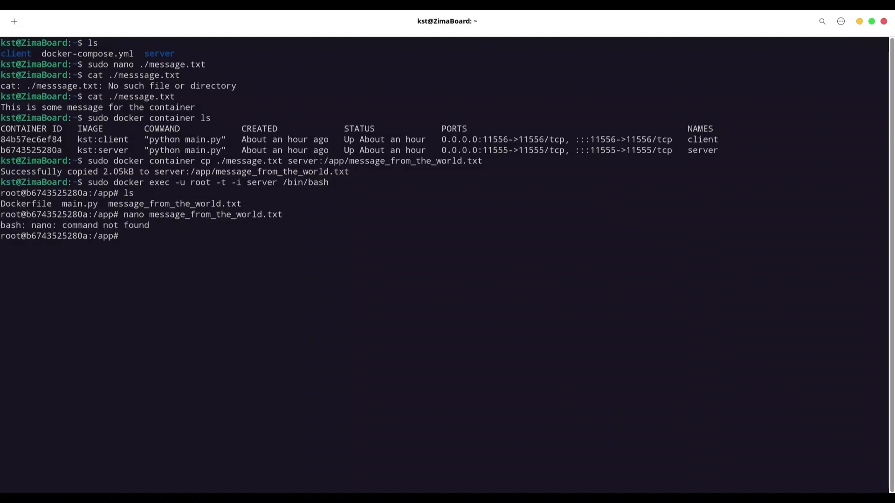
{"action": "type", "text": "nano message_from_the_world.txt"}
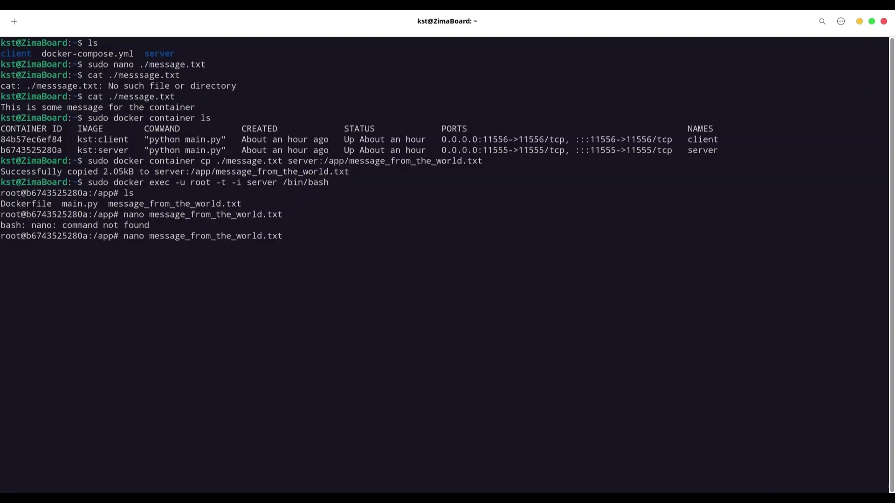